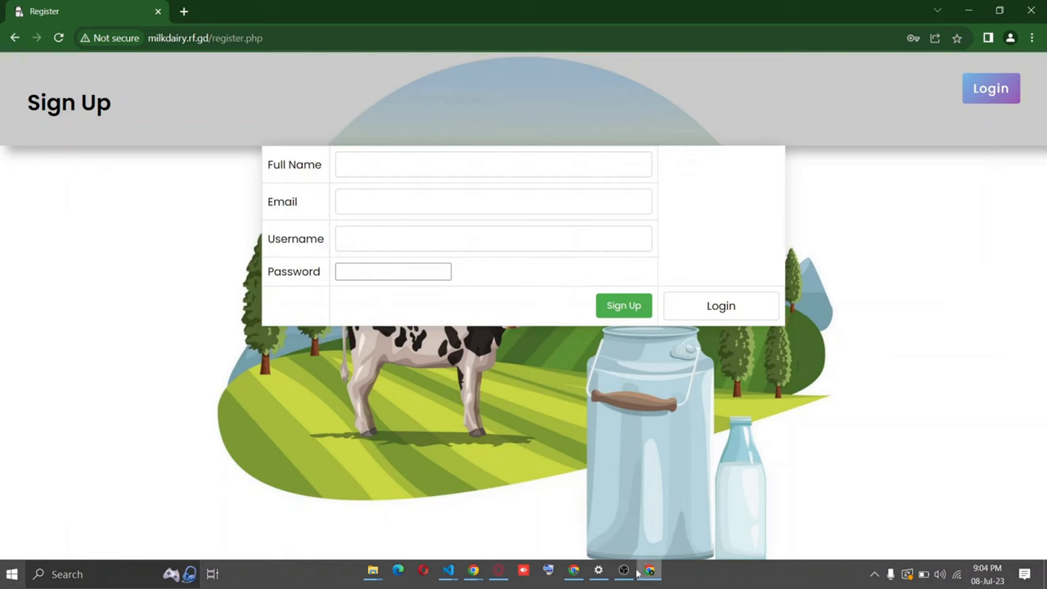
{"action": "mouse_move", "coordinate": [816, 424]}
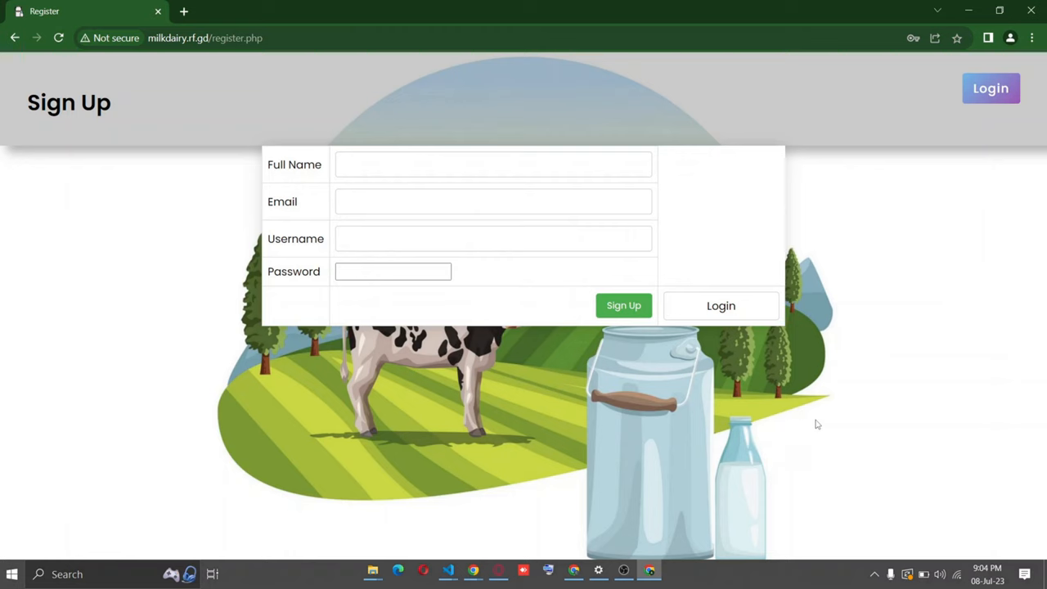
{"action": "mouse_move", "coordinate": [339, 98]}
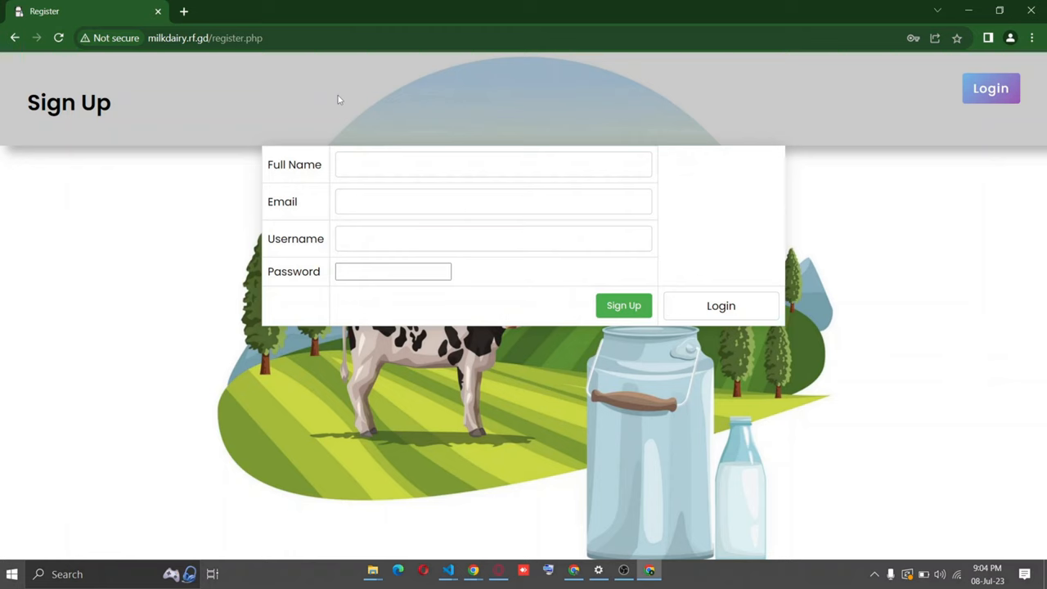
{"action": "mouse_move", "coordinate": [311, 109]}
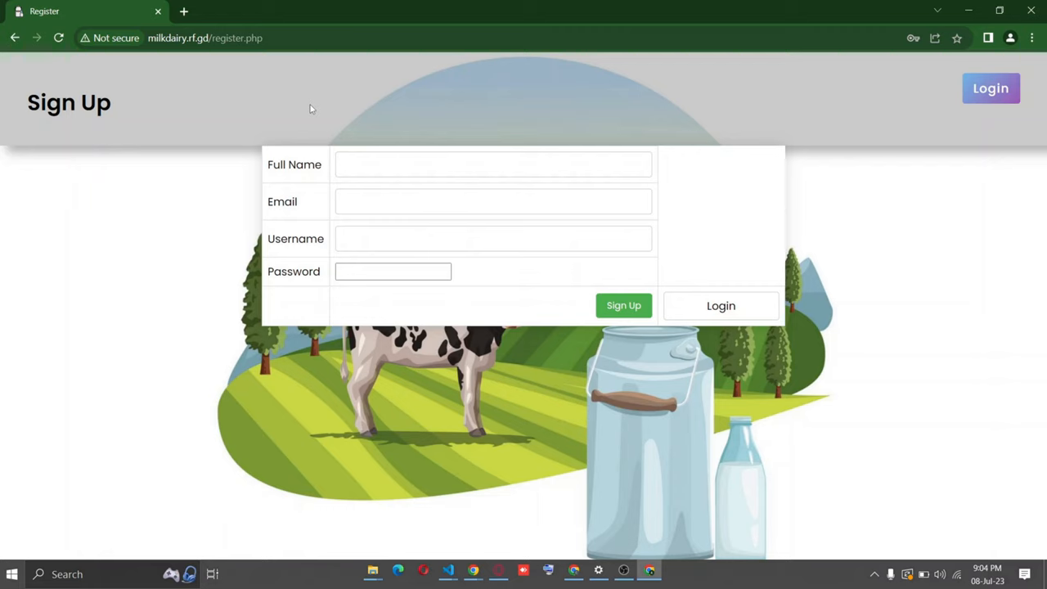
{"action": "mouse_move", "coordinate": [283, 251]}
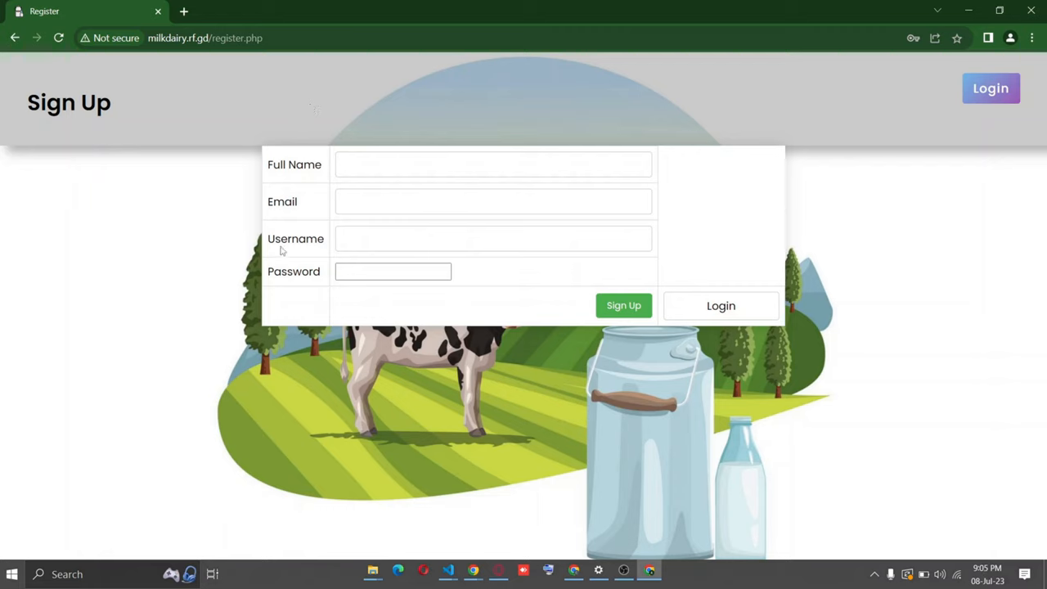
Register a farmer account named 'Random' with username 'random', an email and a password.
{"action": "left_click", "coordinate": [205, 38]}
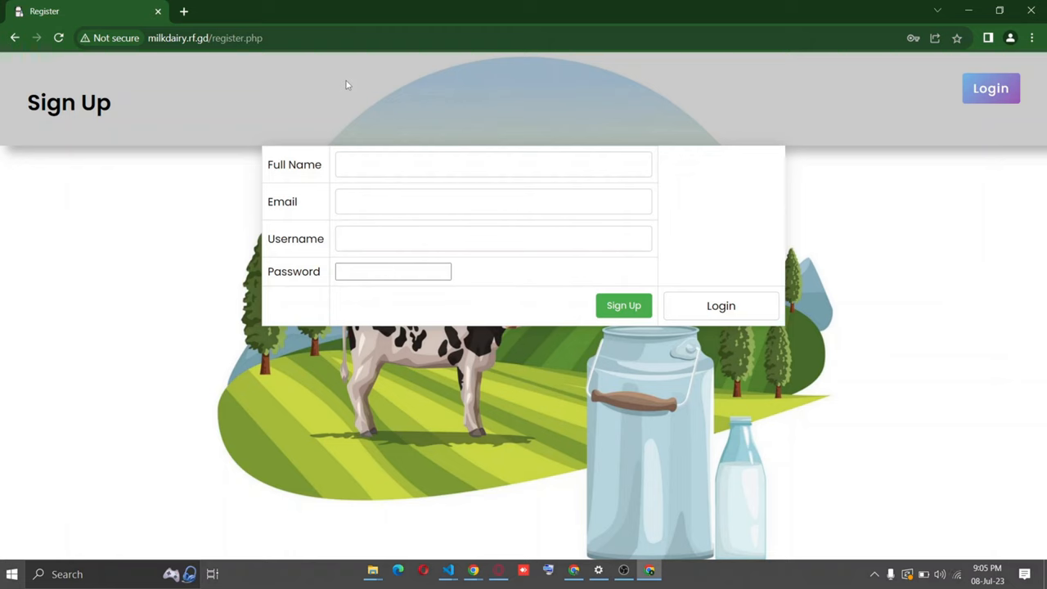
{"action": "mouse_move", "coordinate": [378, 124]}
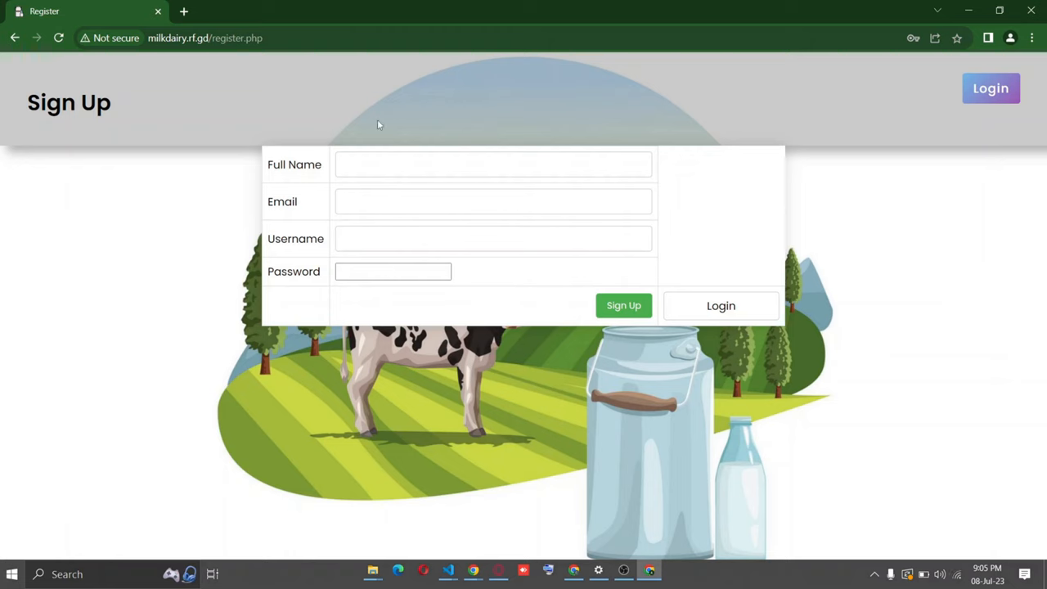
{"action": "mouse_move", "coordinate": [392, 153]}
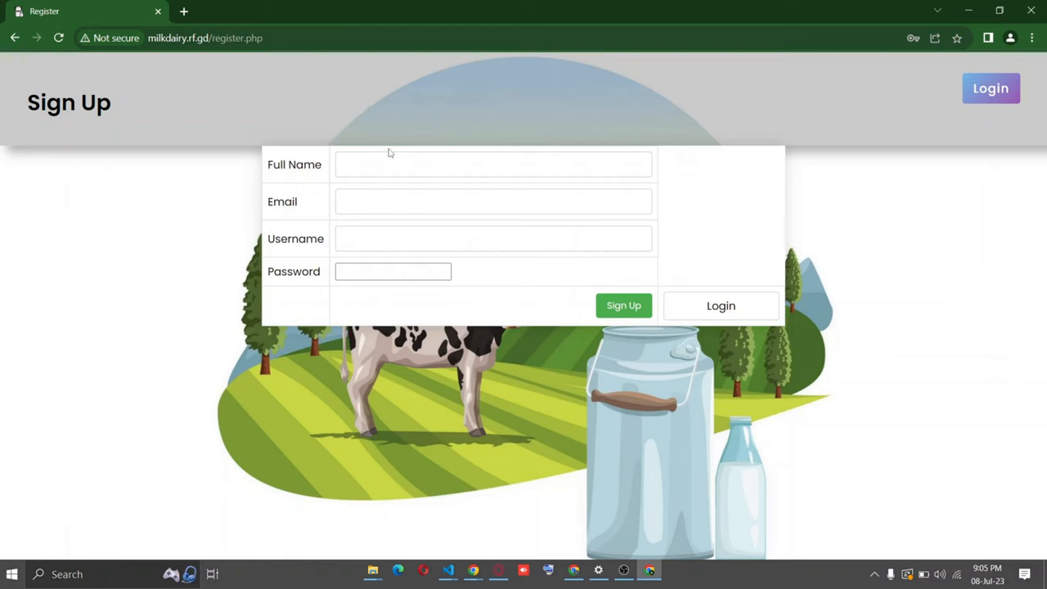
{"action": "mouse_move", "coordinate": [401, 126]}
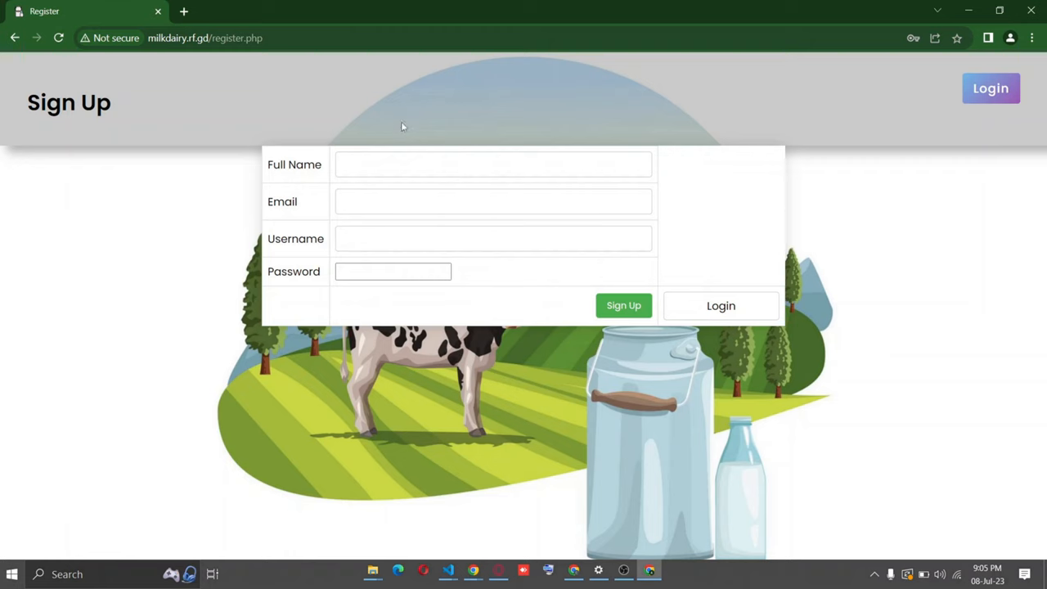
{"action": "mouse_move", "coordinate": [409, 99]}
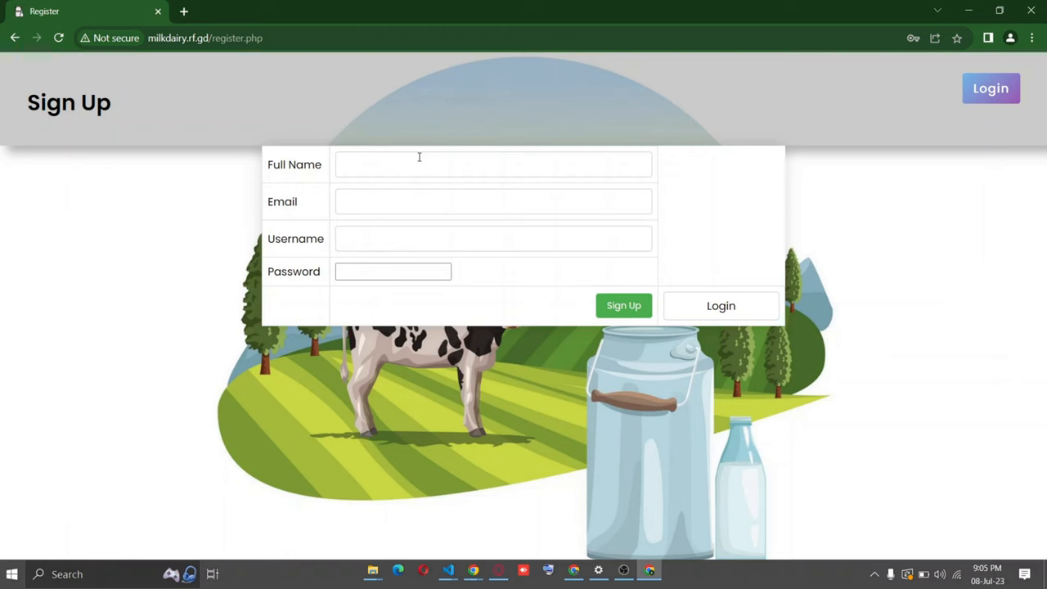
{"action": "left_click", "coordinate": [493, 164]}
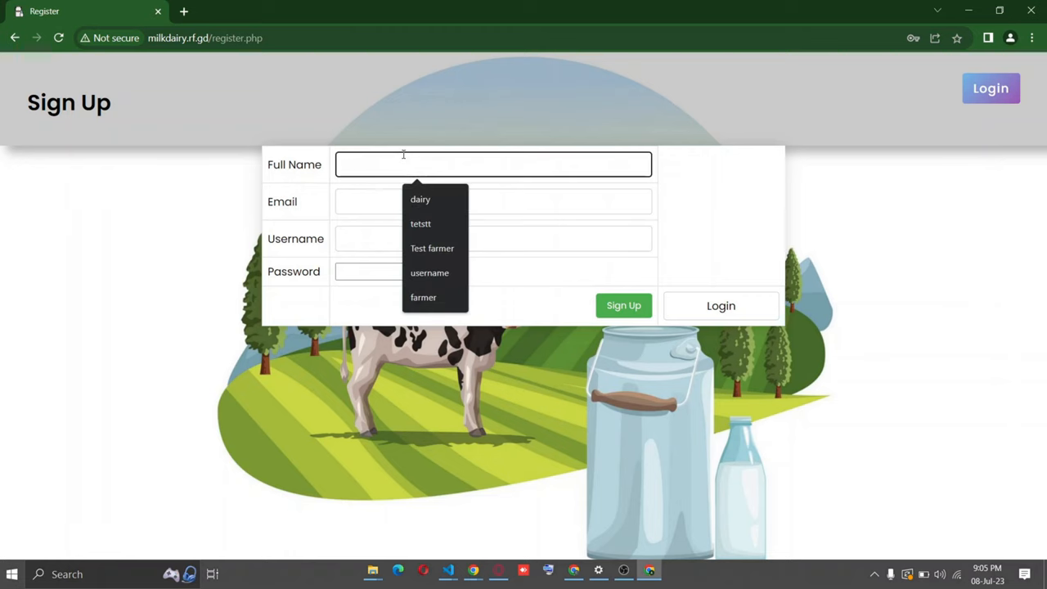
{"action": "type", "text": "Random"}
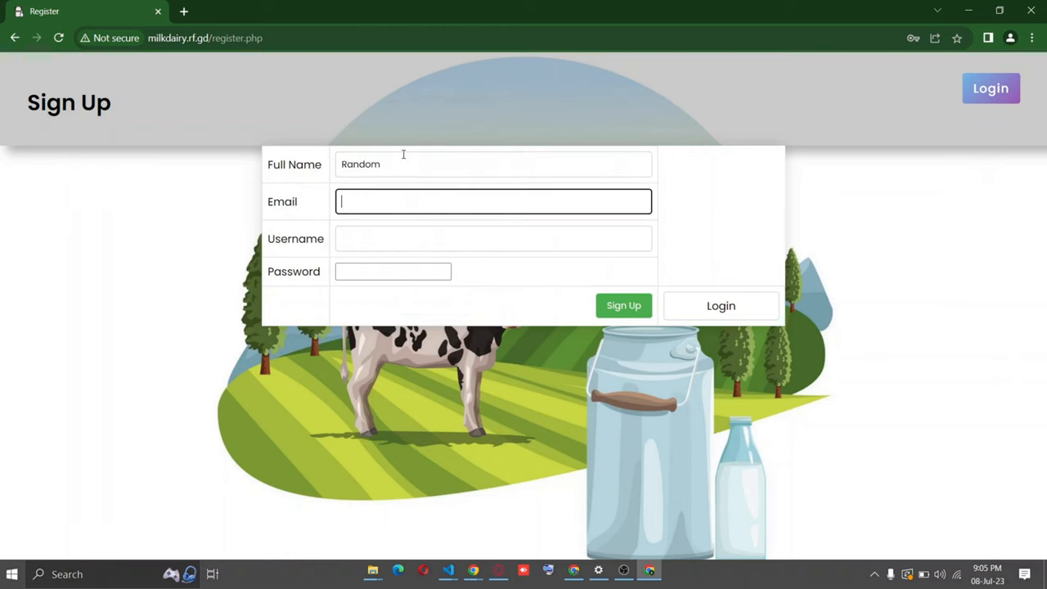
{"action": "type", "text": "rd"}
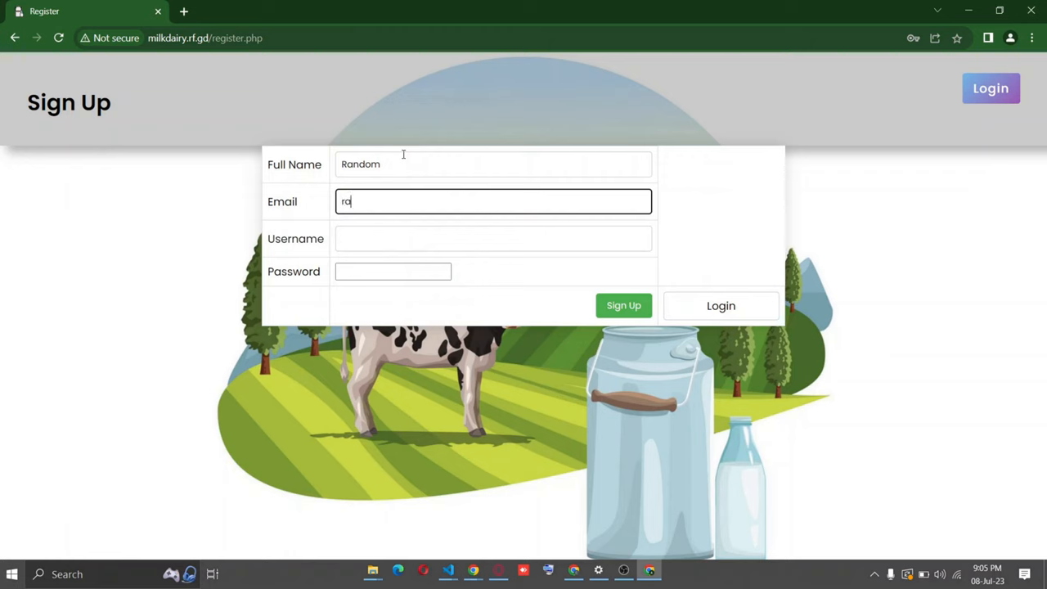
{"action": "type", "text": "andom@g.com"}
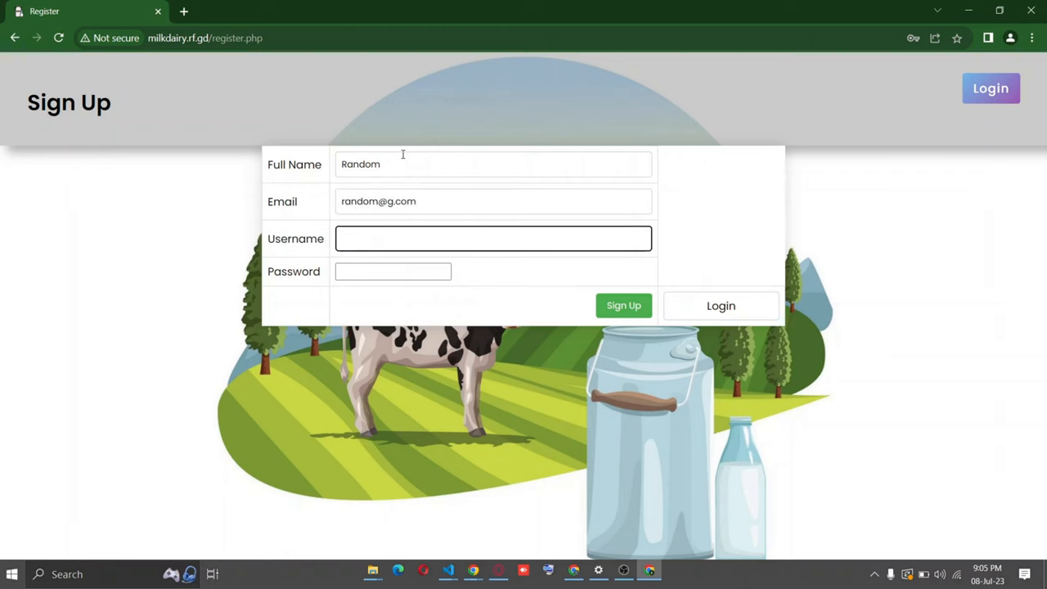
{"action": "type", "text": "random"}
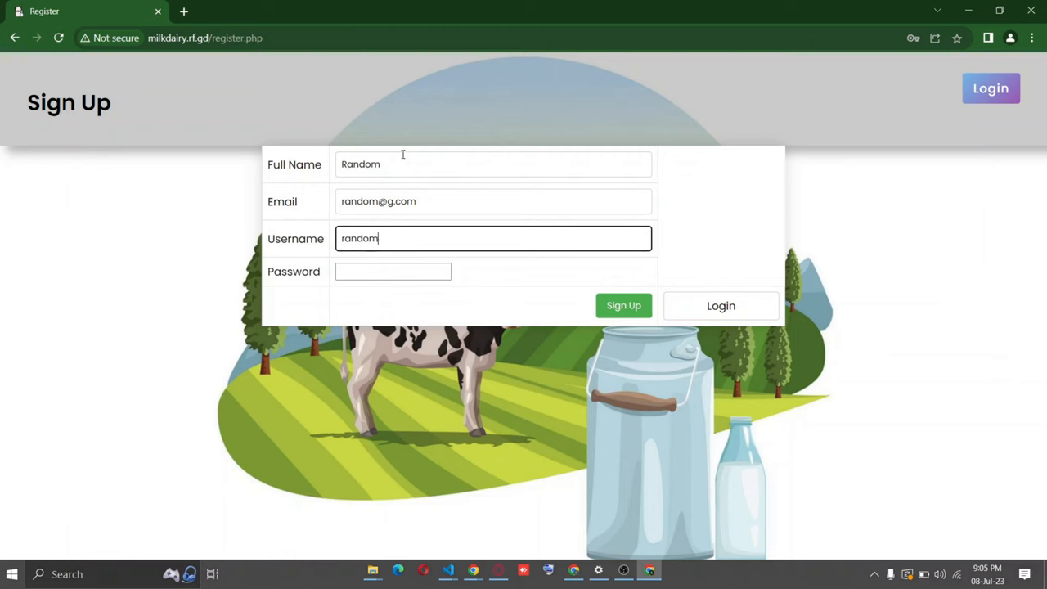
{"action": "type", "text": "••"}
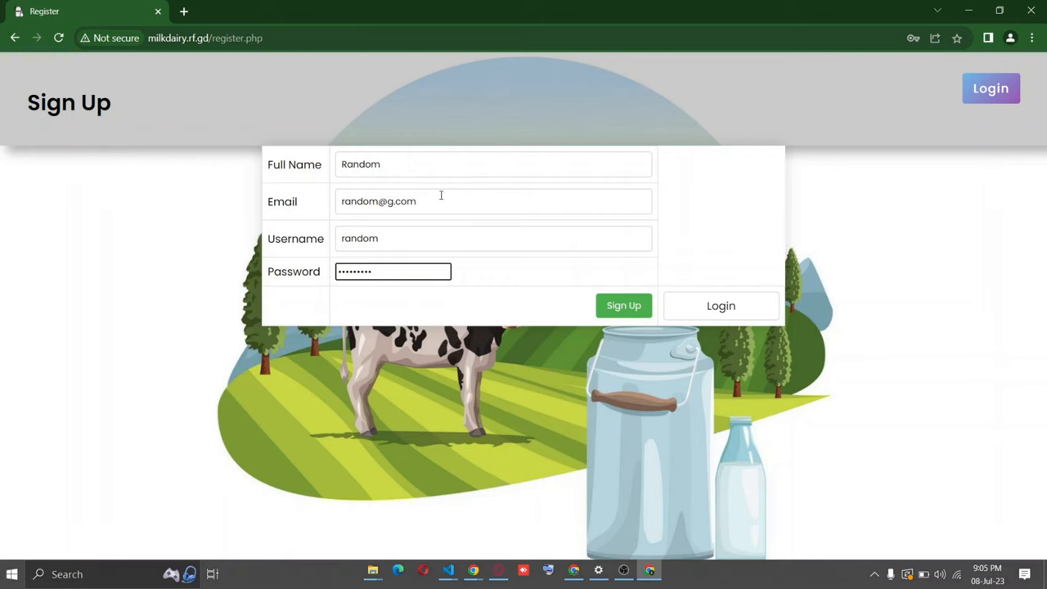
{"action": "left_click", "coordinate": [623, 305]}
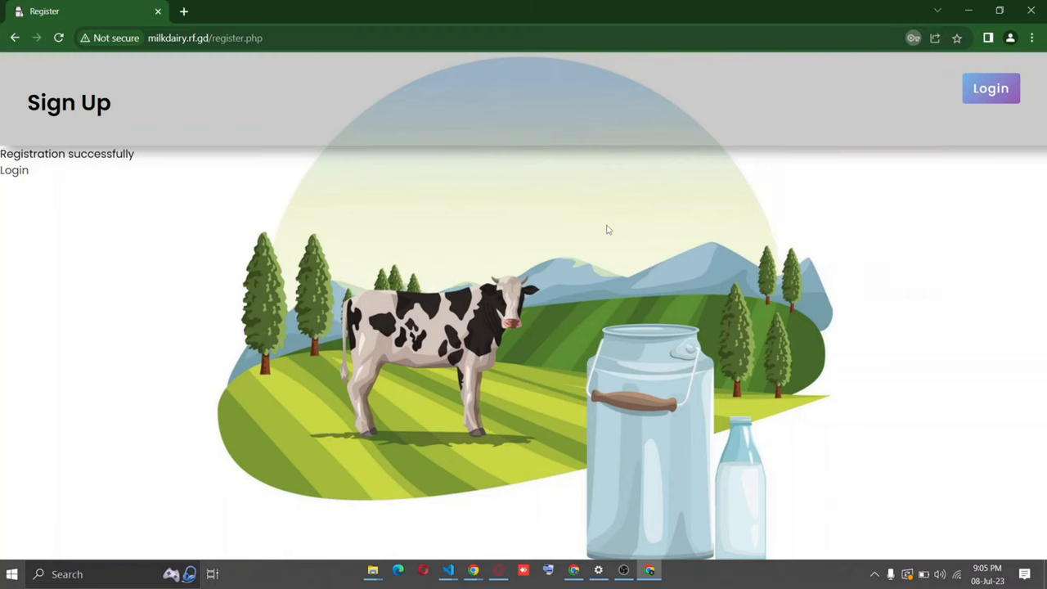
{"action": "mouse_move", "coordinate": [848, 207]}
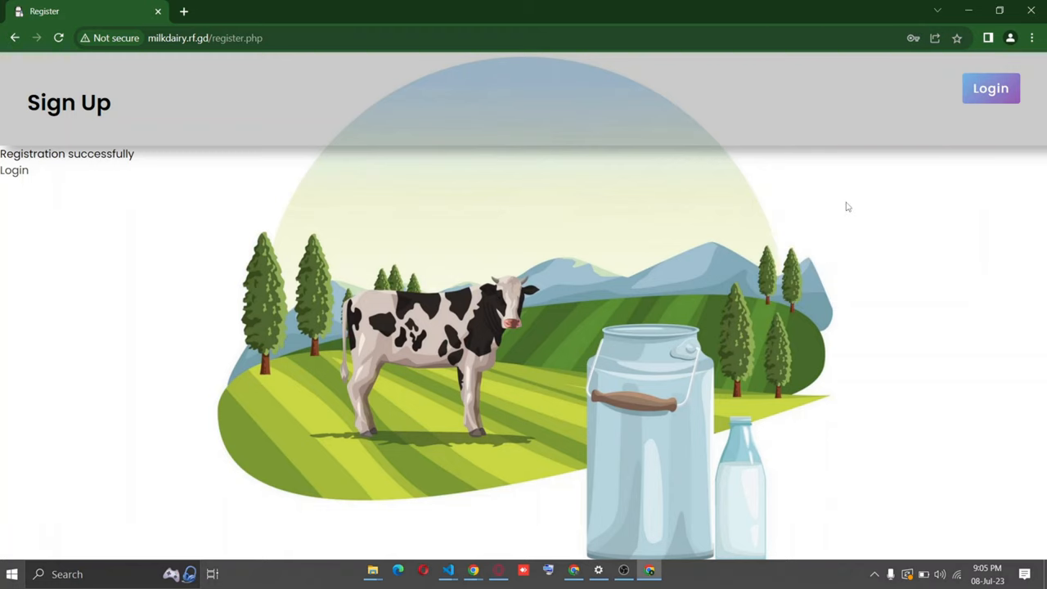
{"action": "mouse_move", "coordinate": [14, 171]}
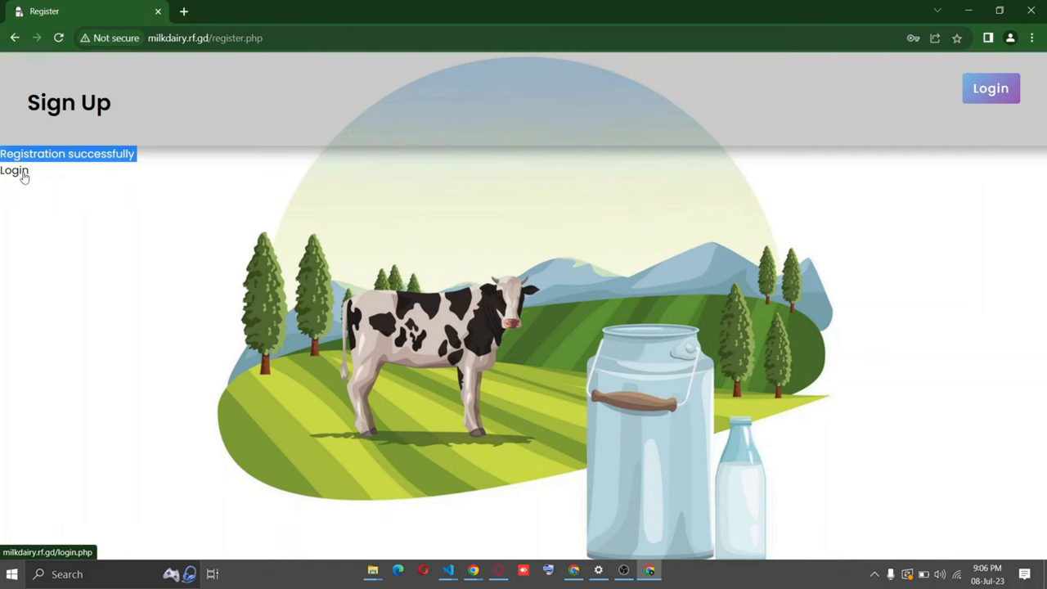
Log in as 'random' using the saved credentials on the login page.
{"action": "left_click", "coordinate": [14, 170]}
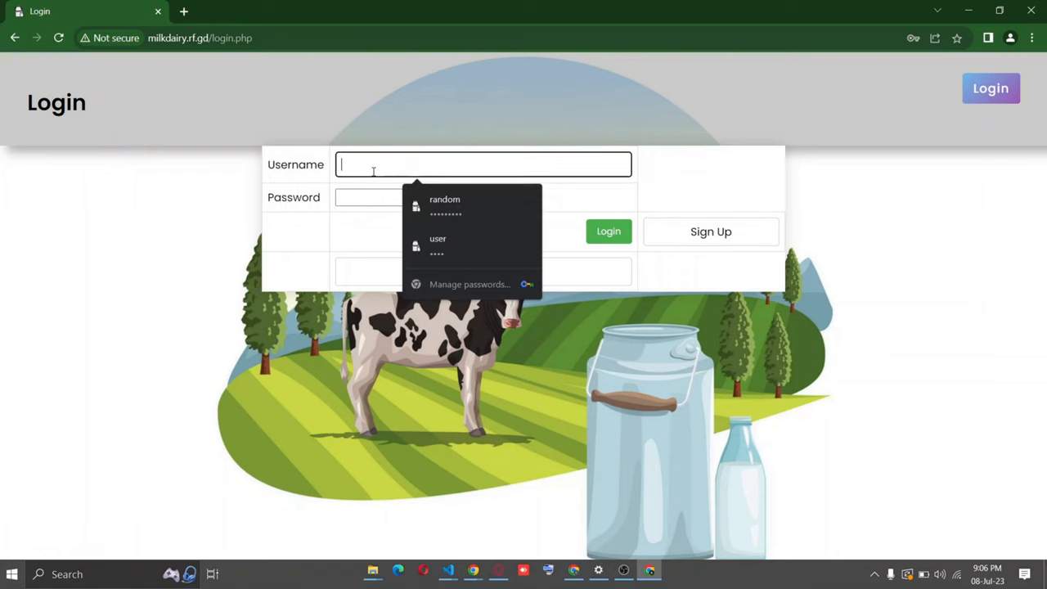
{"action": "left_click", "coordinate": [444, 205]}
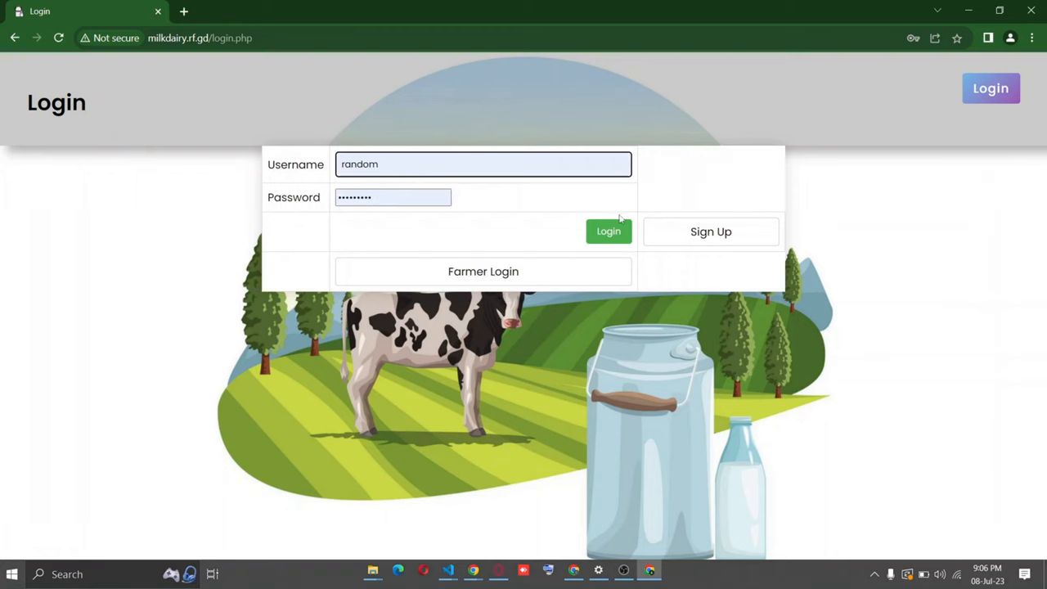
{"action": "mouse_move", "coordinate": [483, 270]}
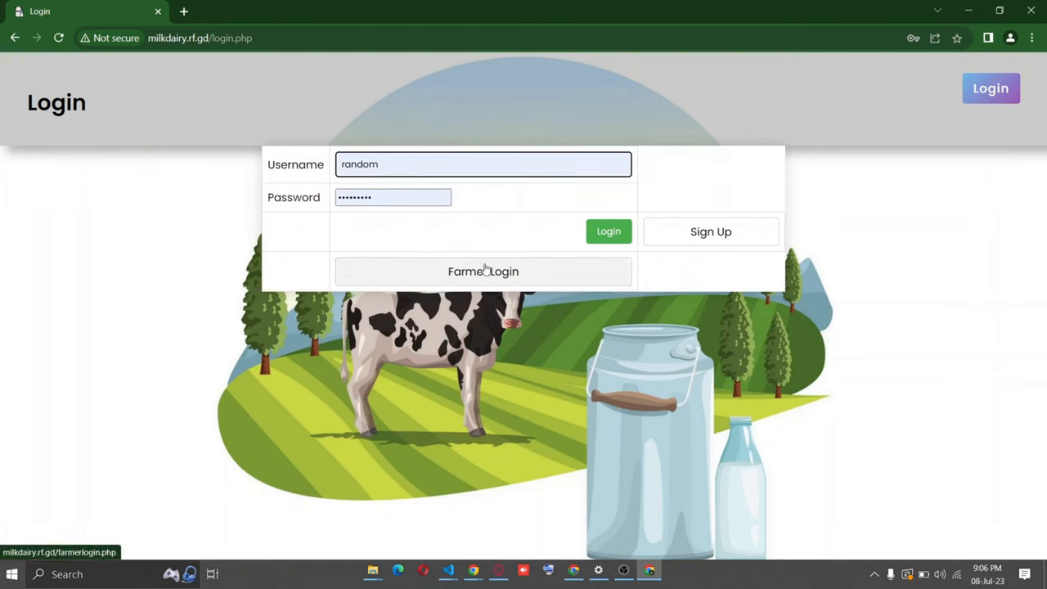
{"action": "mouse_move", "coordinate": [499, 278]}
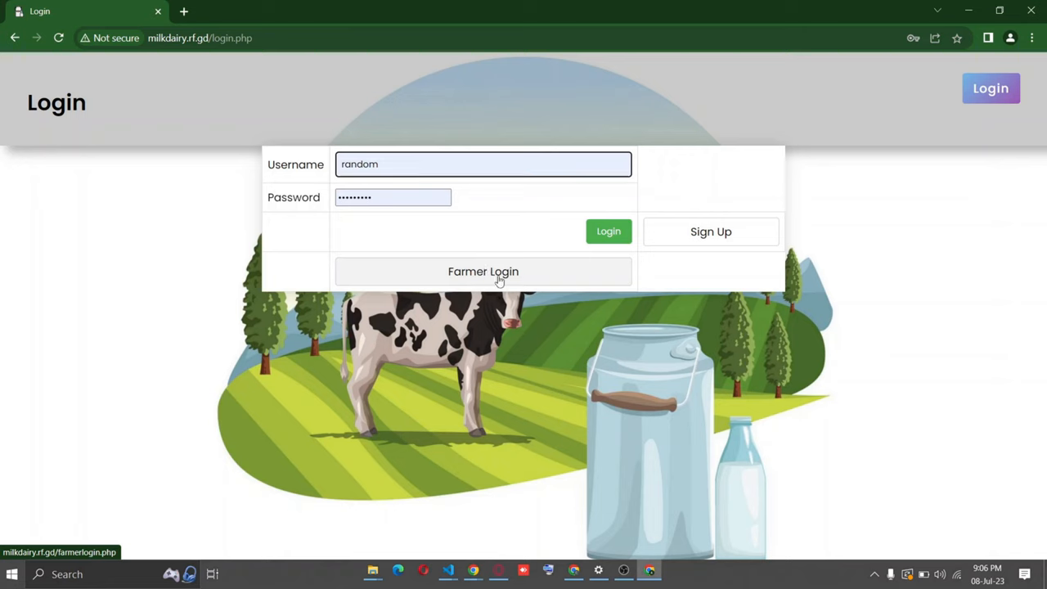
{"action": "mouse_move", "coordinate": [585, 291]}
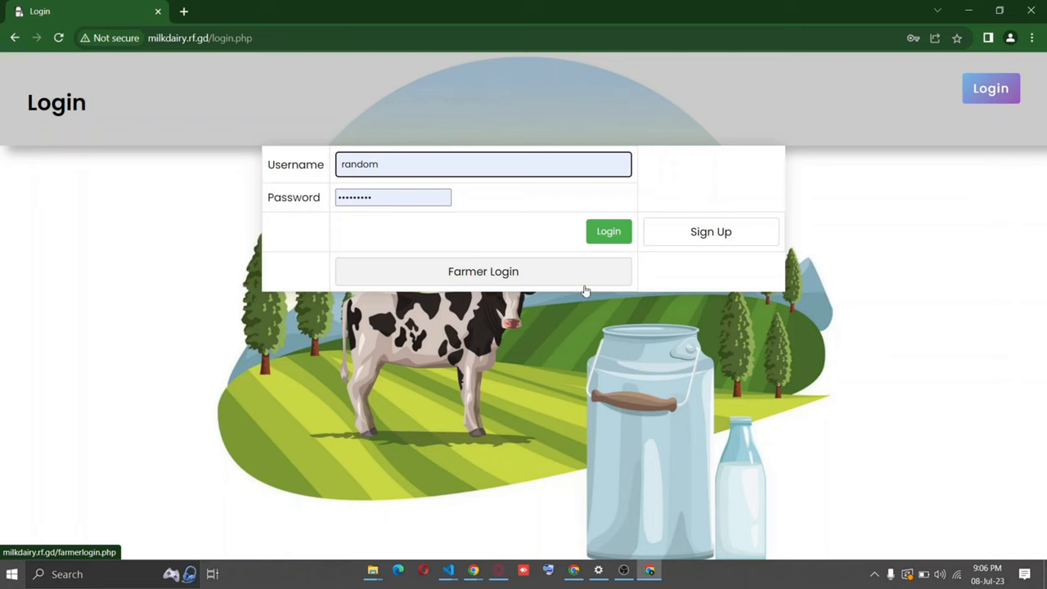
{"action": "mouse_move", "coordinate": [735, 264]}
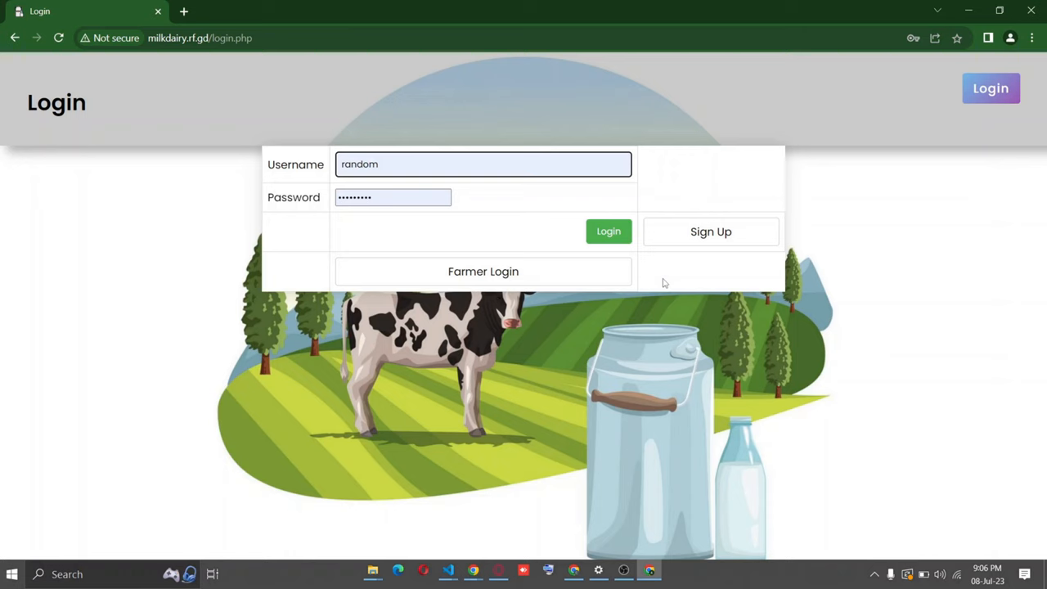
{"action": "mouse_move", "coordinate": [500, 222]}
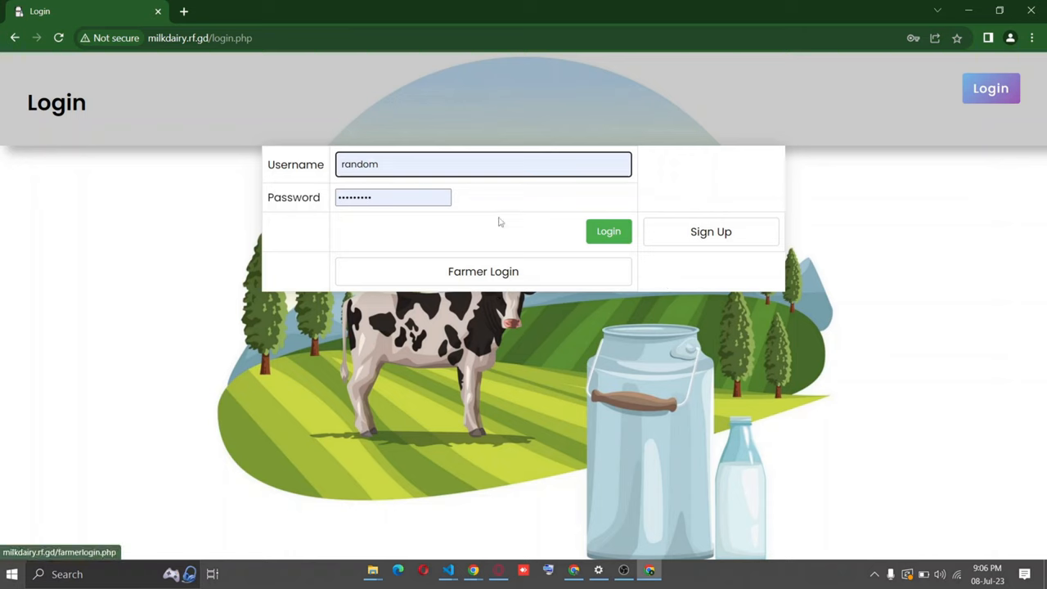
{"action": "left_click", "coordinate": [609, 231]}
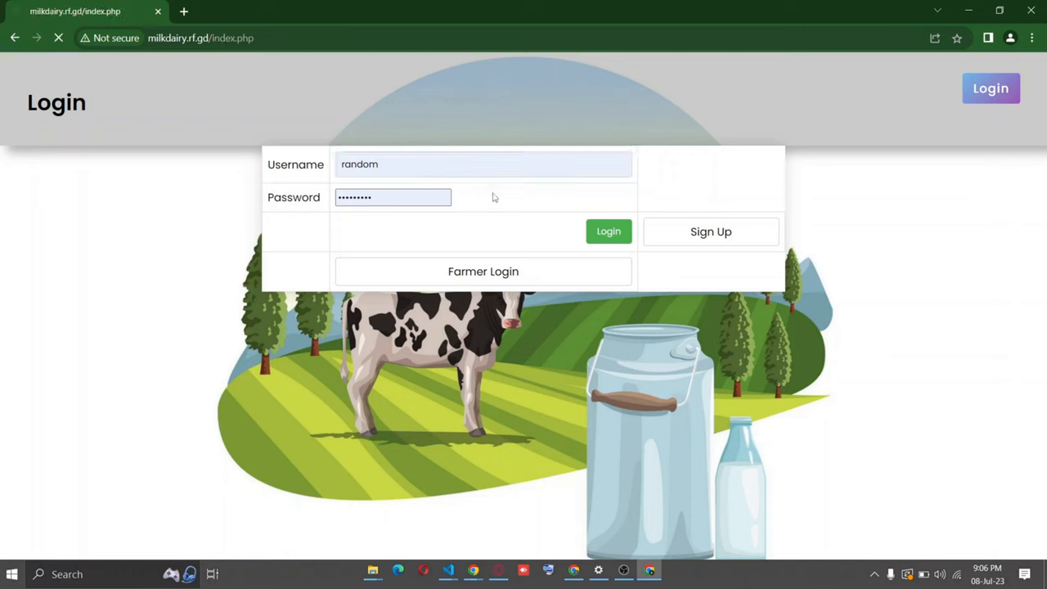
{"action": "left_click", "coordinate": [608, 231]}
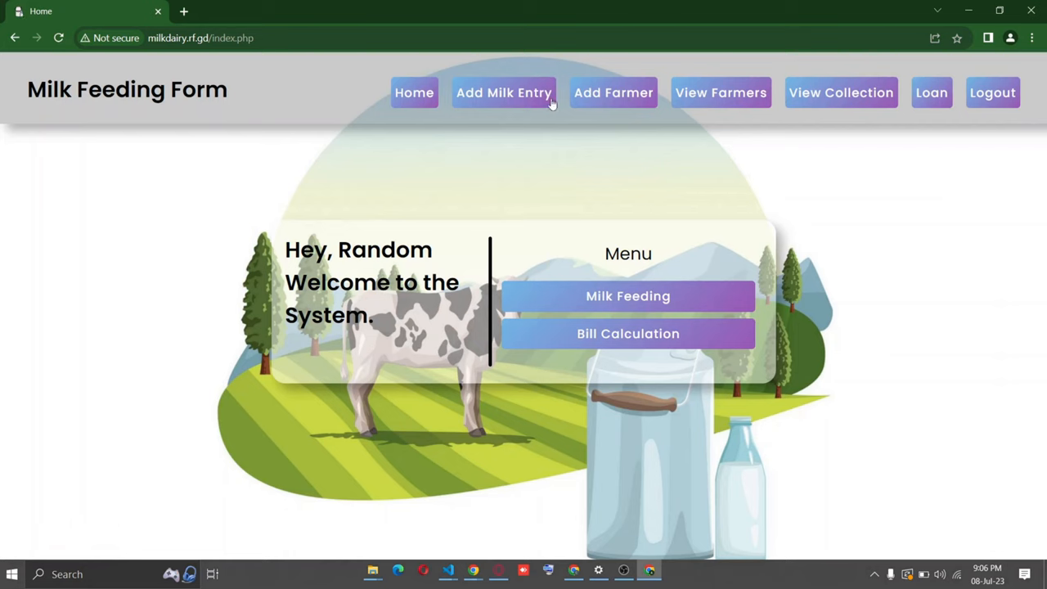
{"action": "mouse_move", "coordinate": [536, 117]}
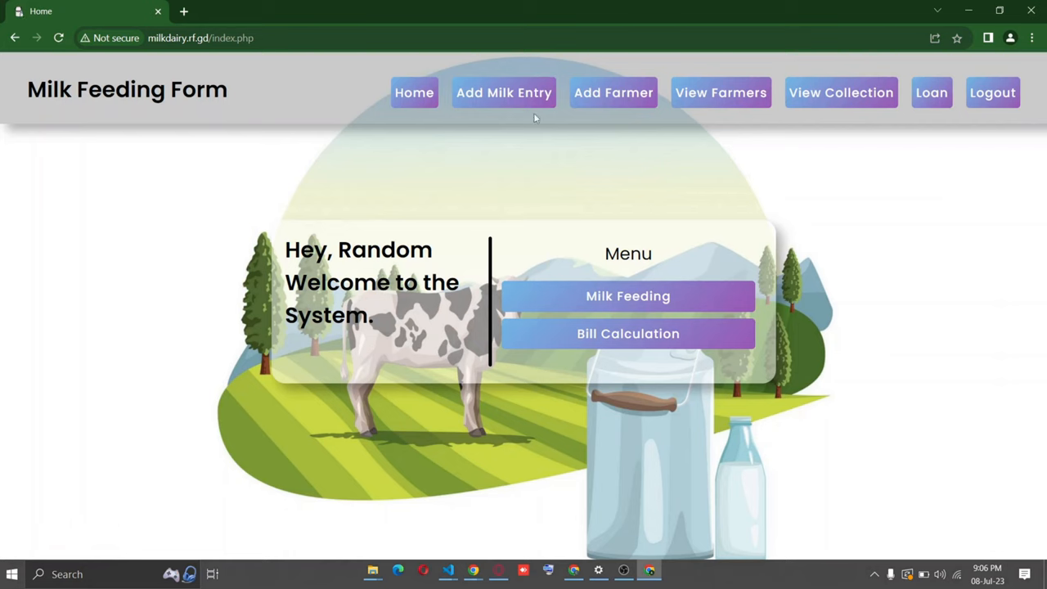
{"action": "mouse_move", "coordinate": [535, 135]}
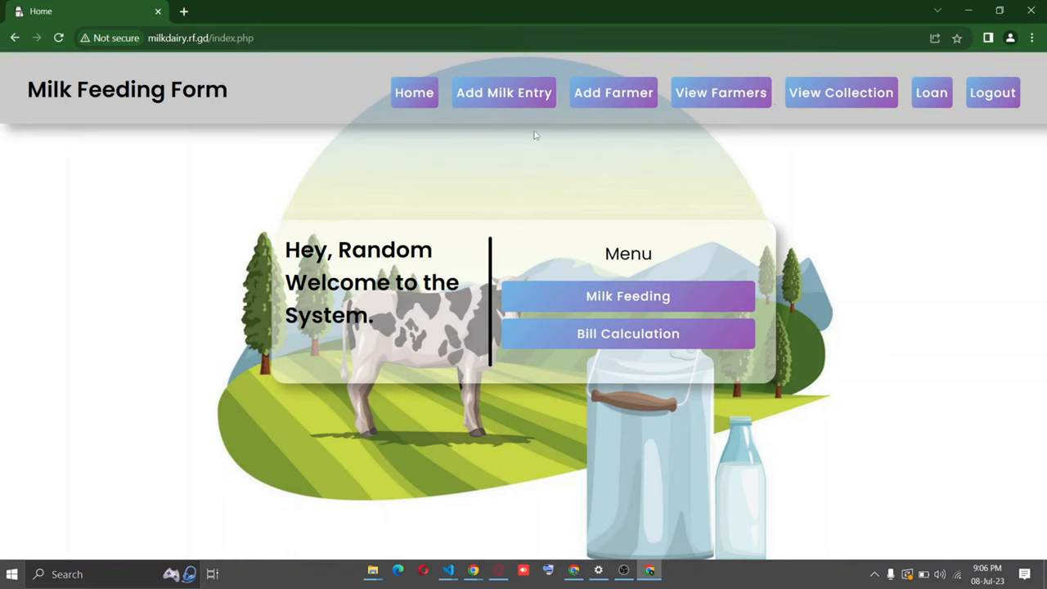
{"action": "mouse_move", "coordinate": [703, 114]}
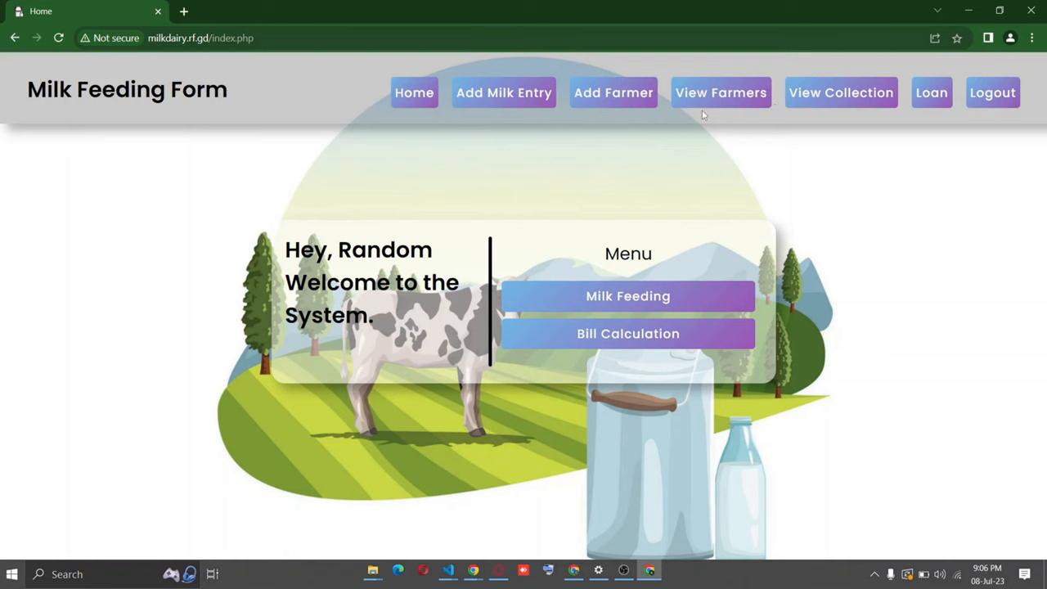
{"action": "mouse_move", "coordinate": [568, 95]}
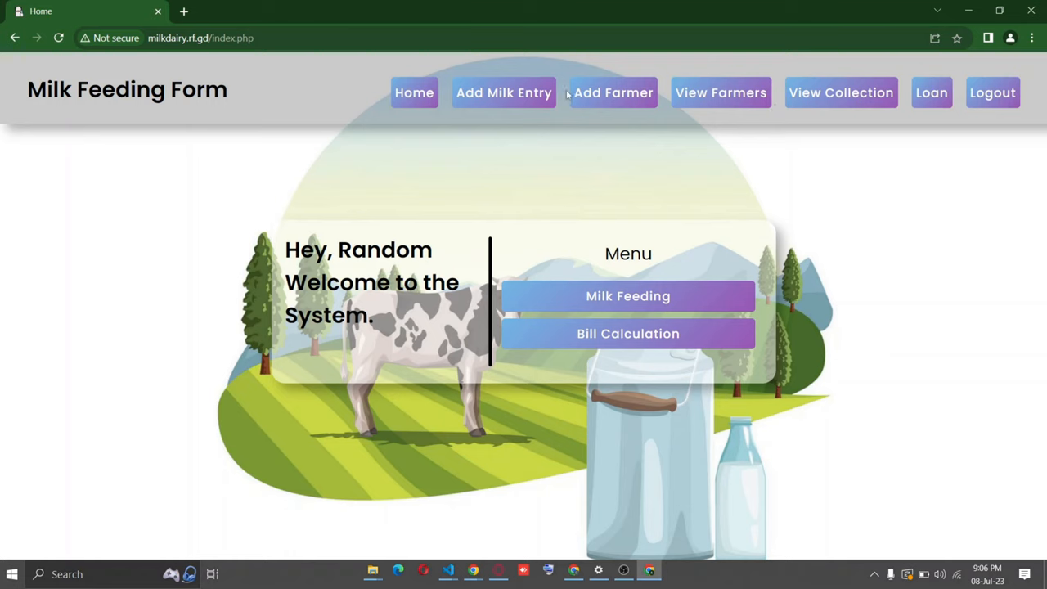
{"action": "mouse_move", "coordinate": [902, 98]}
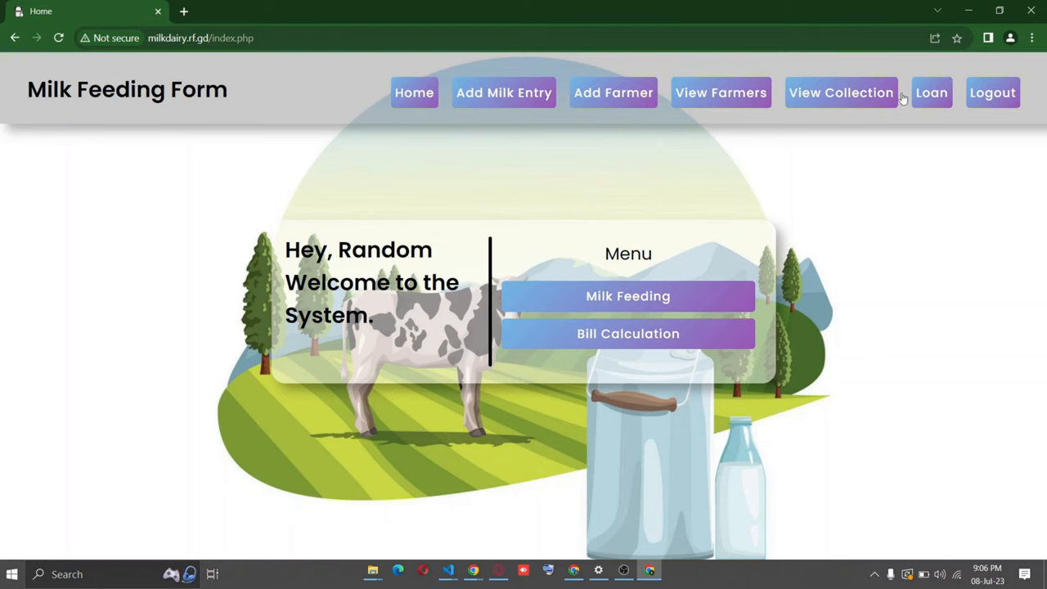
{"action": "mouse_move", "coordinate": [618, 111]}
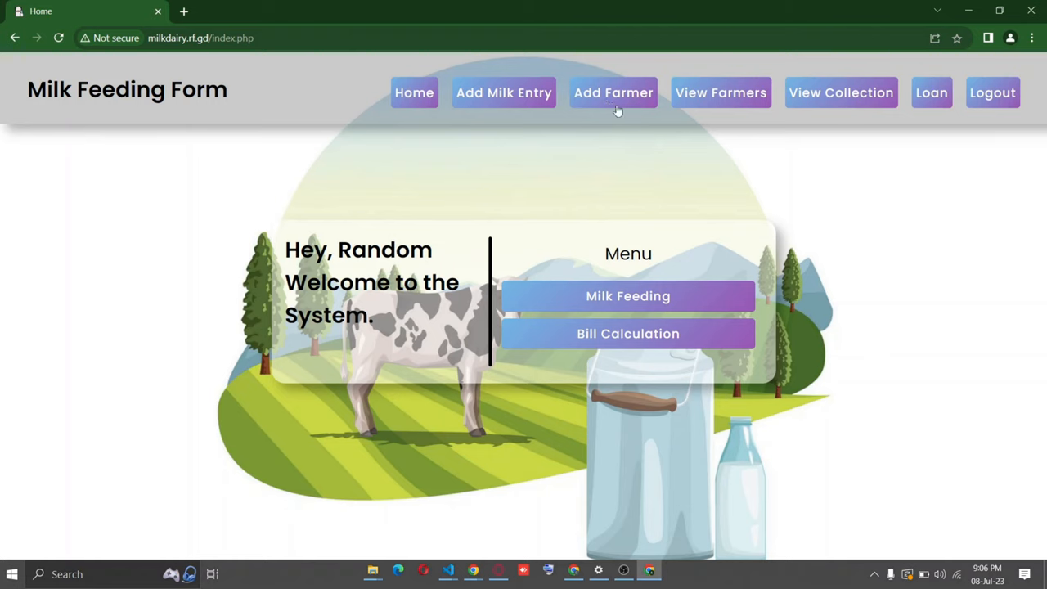
Add farmer 'farmer1' with milk rate 43, milk quantity 33 and loan amount 33.
{"action": "left_click", "coordinate": [612, 92]}
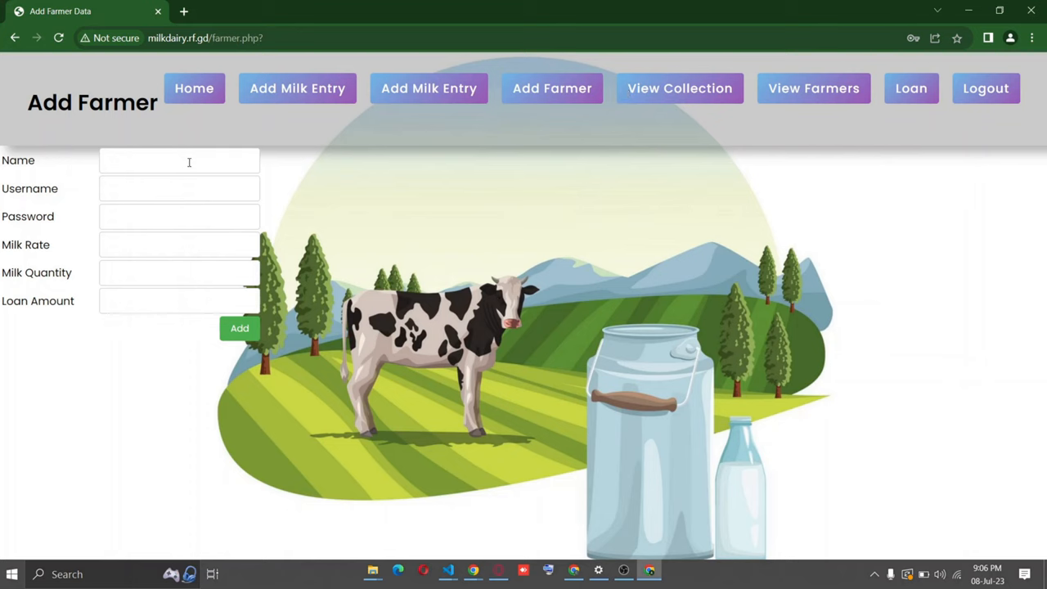
{"action": "left_click", "coordinate": [179, 160]}
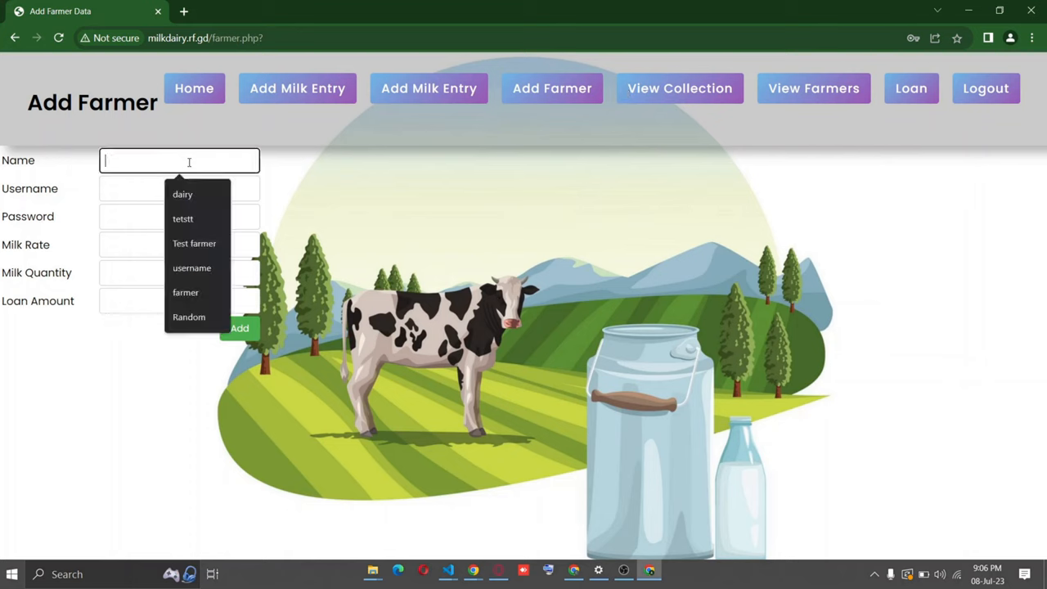
{"action": "type", "text": "far"}
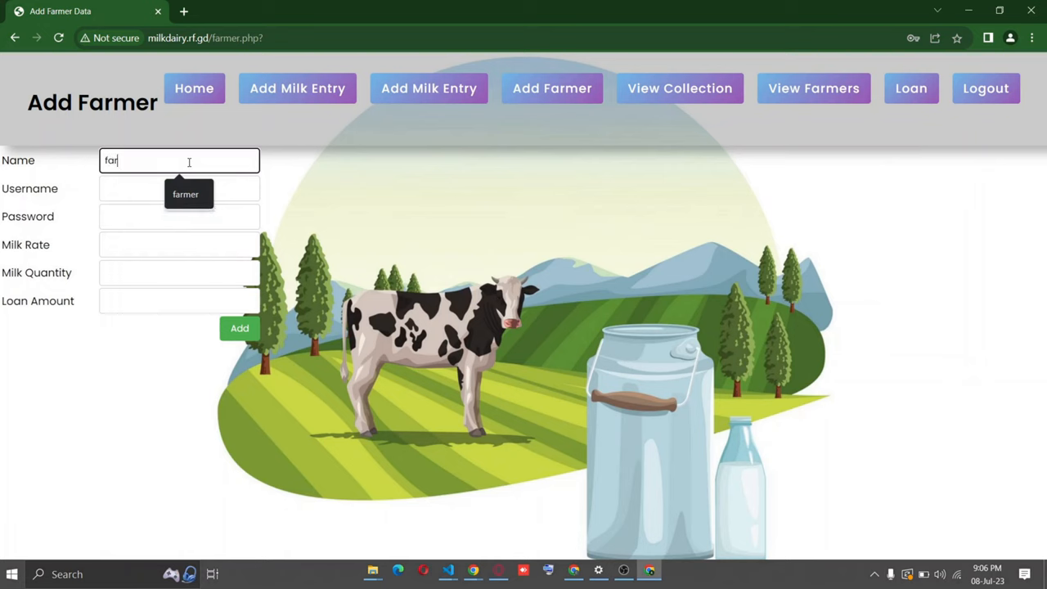
{"action": "left_click", "coordinate": [185, 194]}
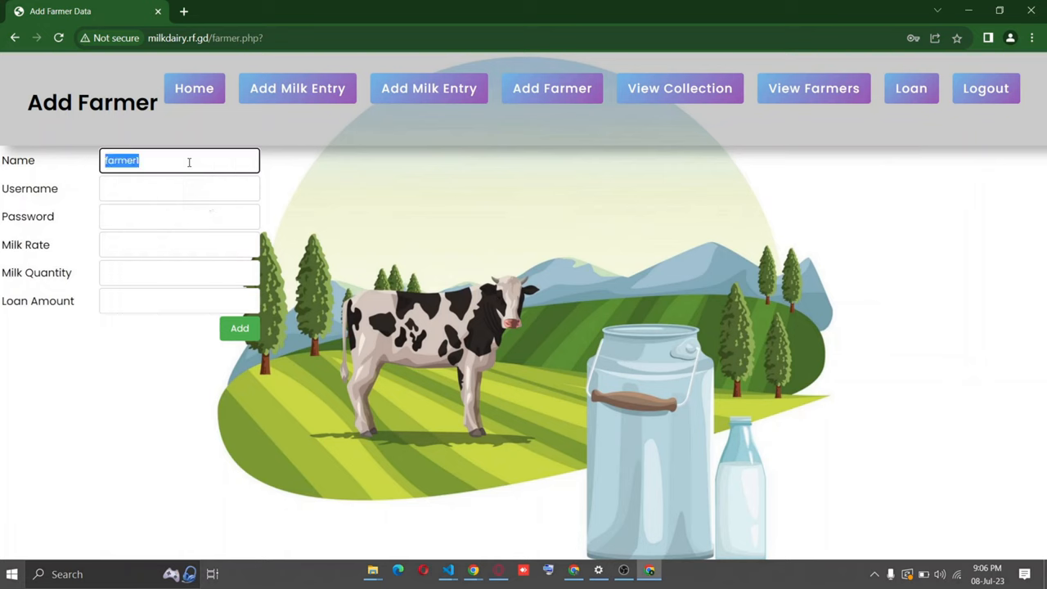
{"action": "left_click", "coordinate": [179, 188]}
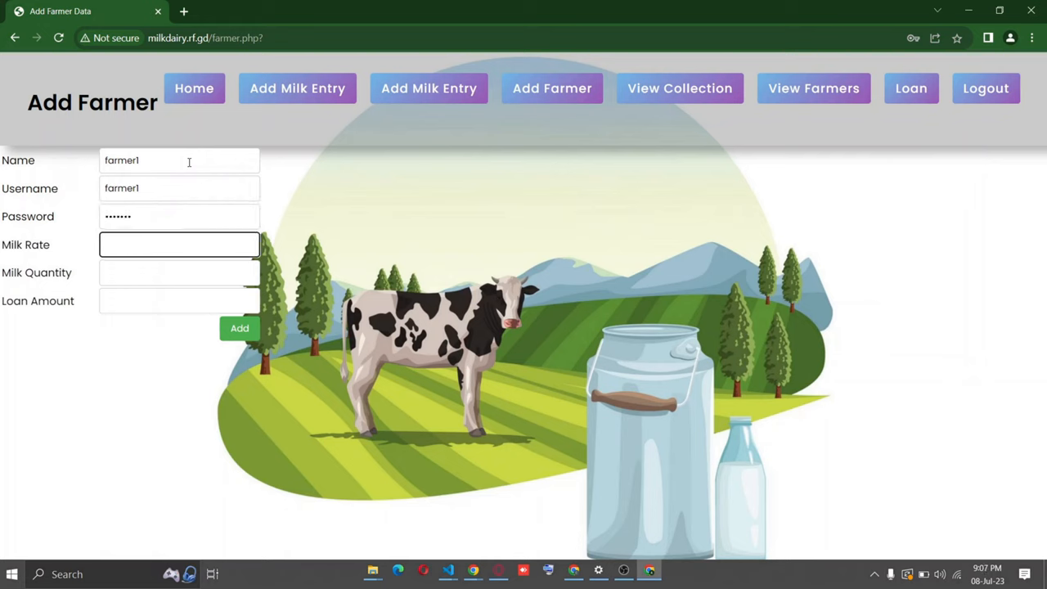
{"action": "type", "text": "43"}
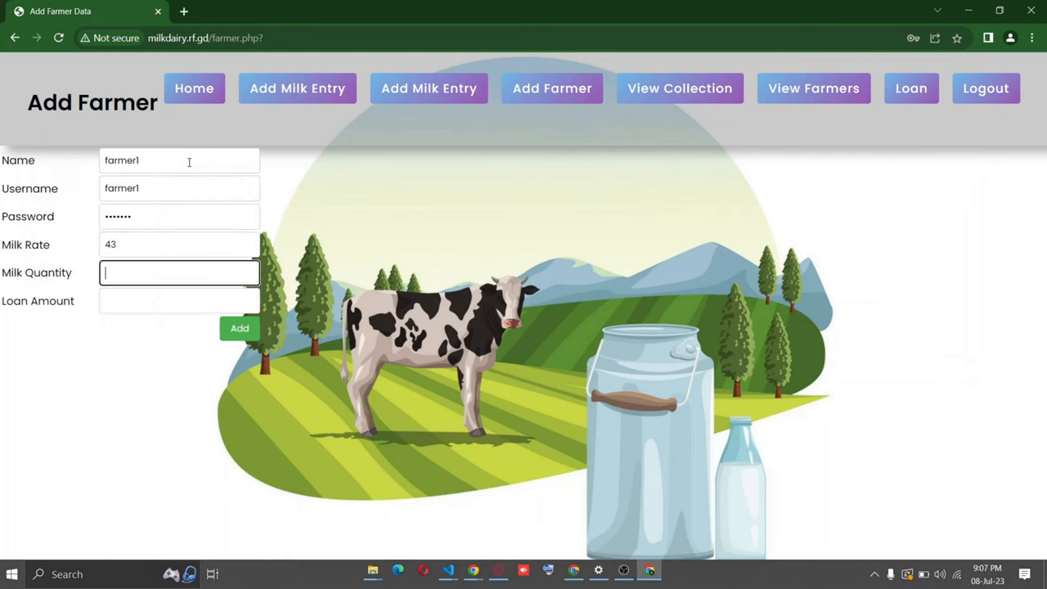
{"action": "type", "text": "33"}
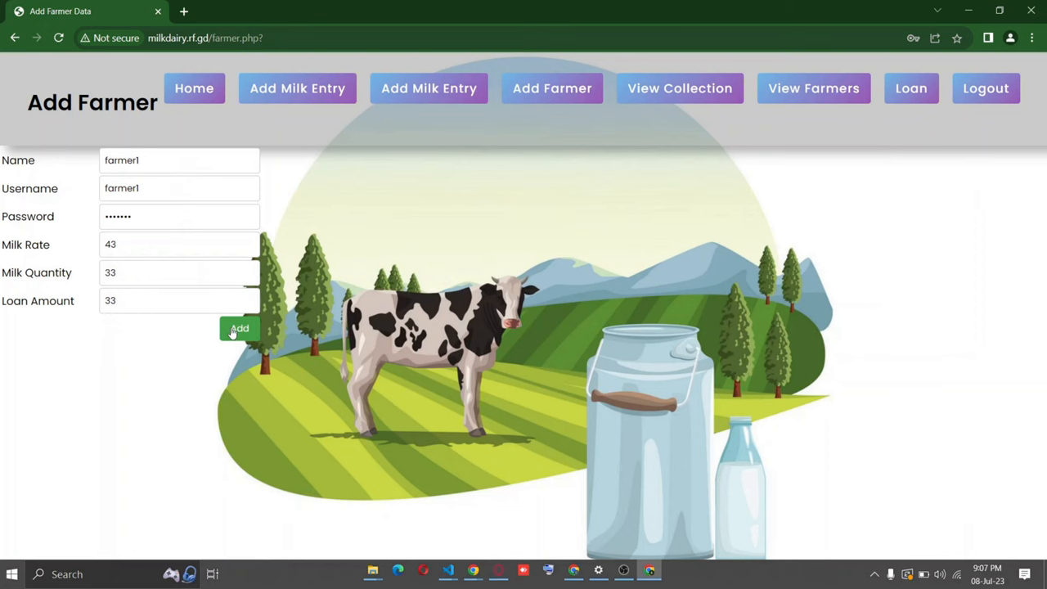
{"action": "left_click", "coordinate": [239, 328]}
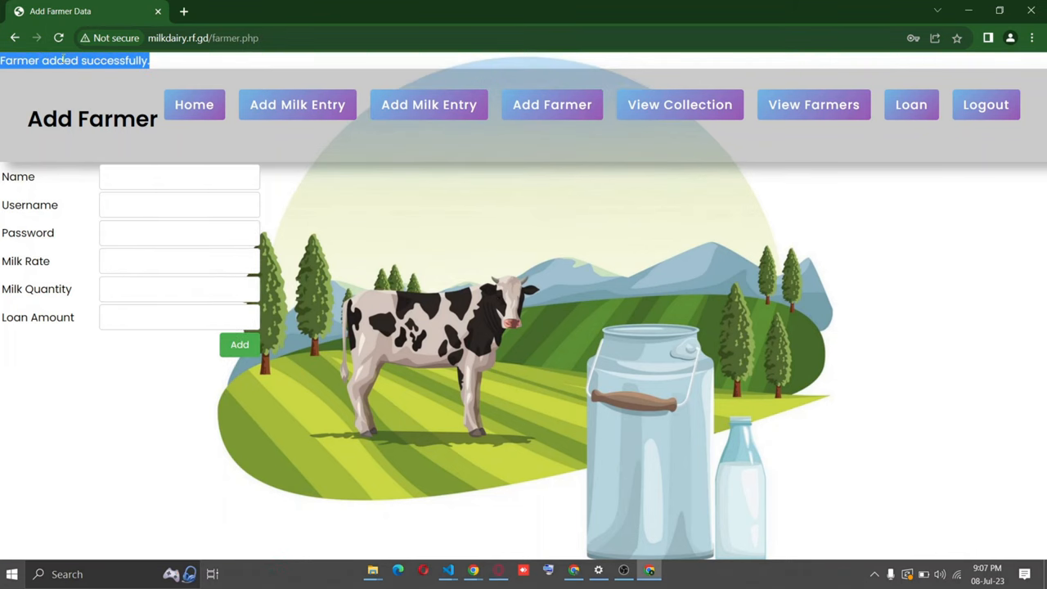
{"action": "mouse_move", "coordinate": [765, 108]}
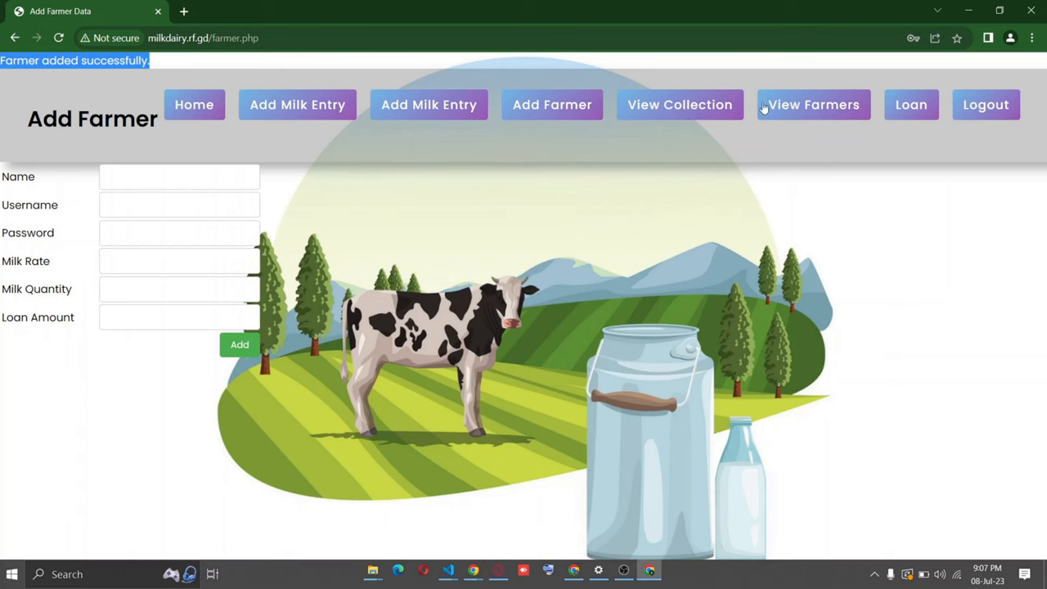
Check the farmers list and milk collection records, then reach the Add Milk Entry form.
{"action": "left_click", "coordinate": [813, 104]}
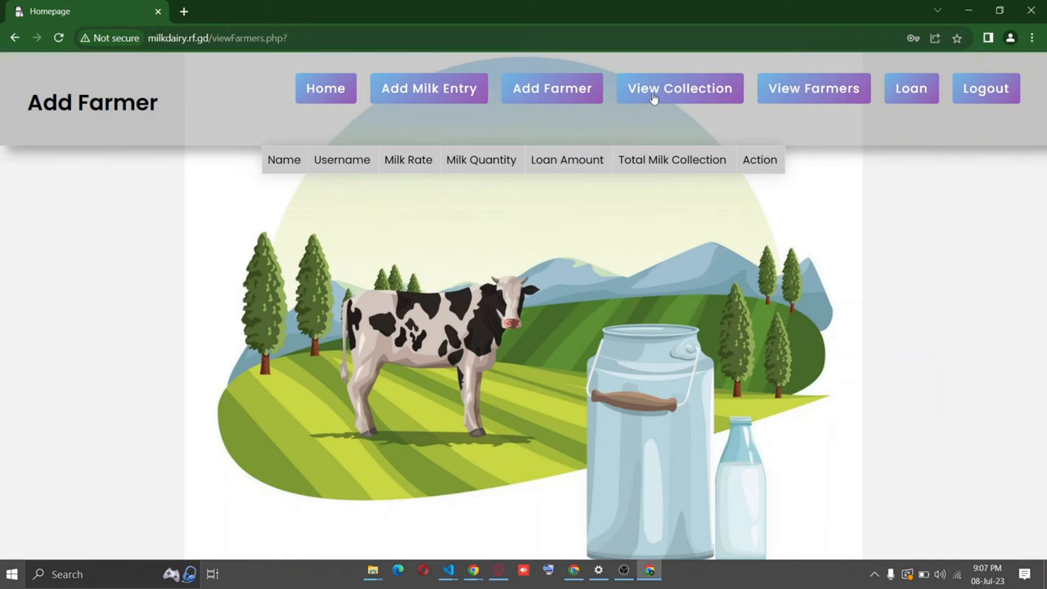
{"action": "left_click", "coordinate": [680, 89]}
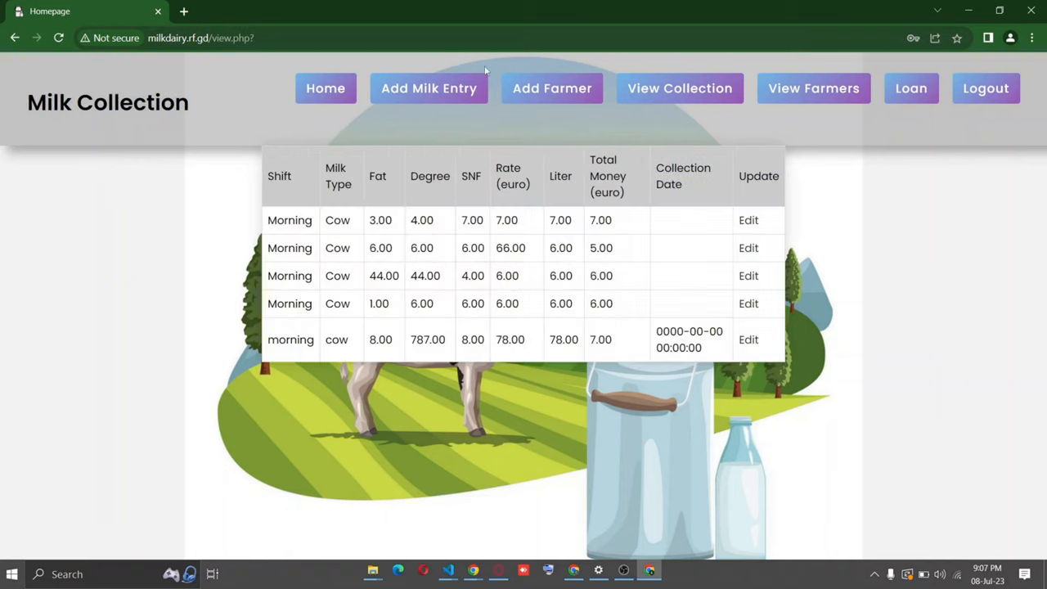
{"action": "left_click", "coordinate": [429, 88]}
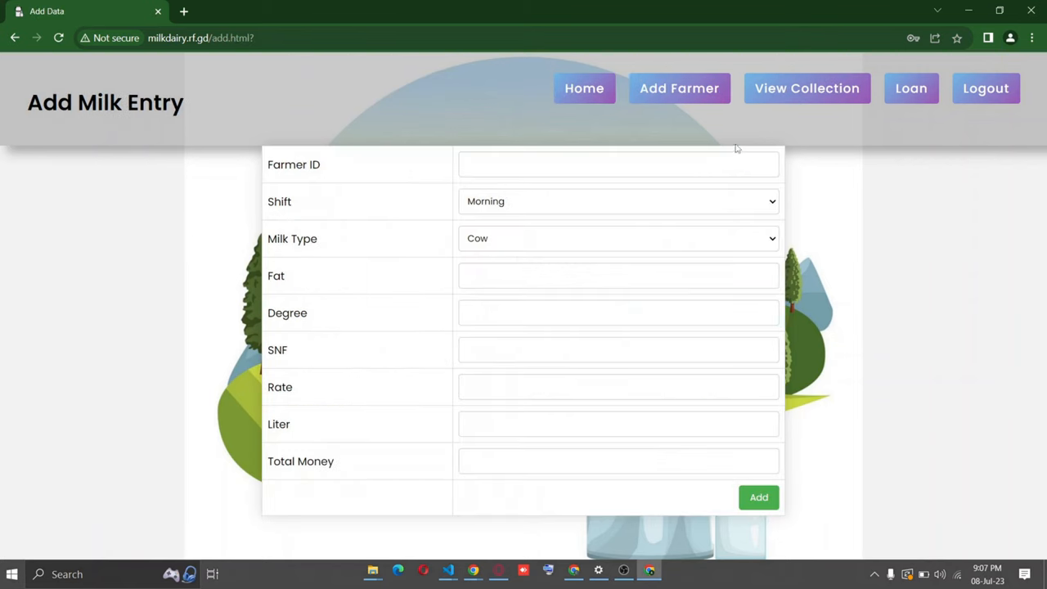
{"action": "mouse_move", "coordinate": [273, 5]}
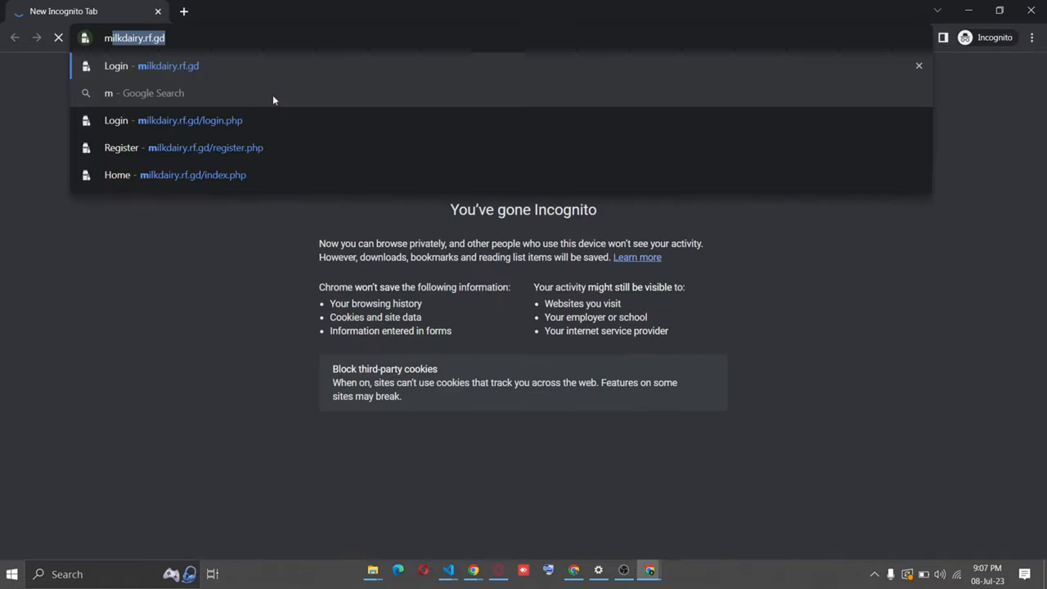
Log in privately as farmer1 and return to the owner's milk-entry form for farmer 7.
{"action": "left_click", "coordinate": [190, 120]}
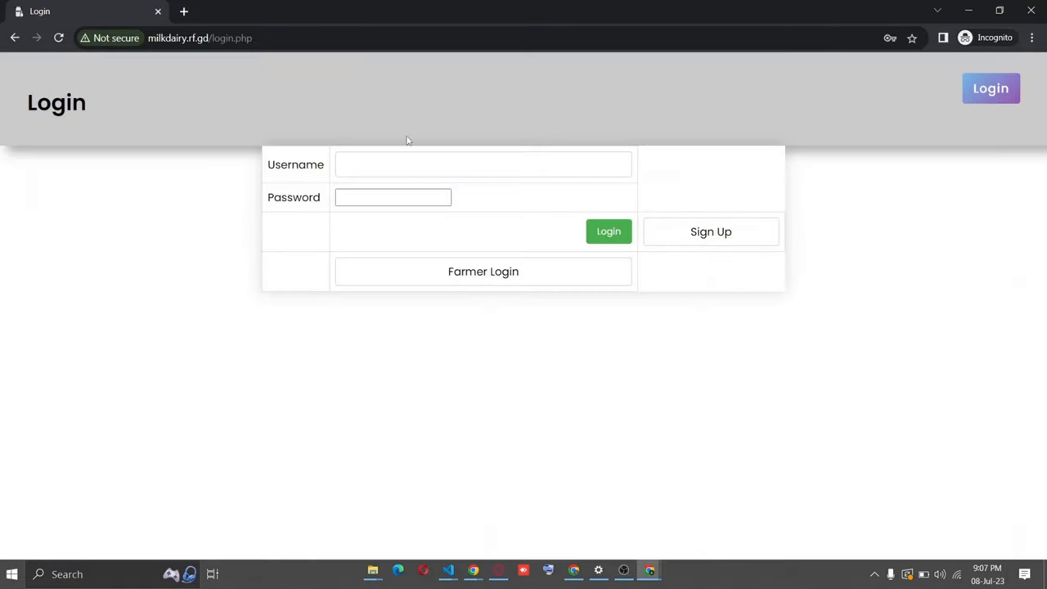
{"action": "left_click", "coordinate": [483, 271]}
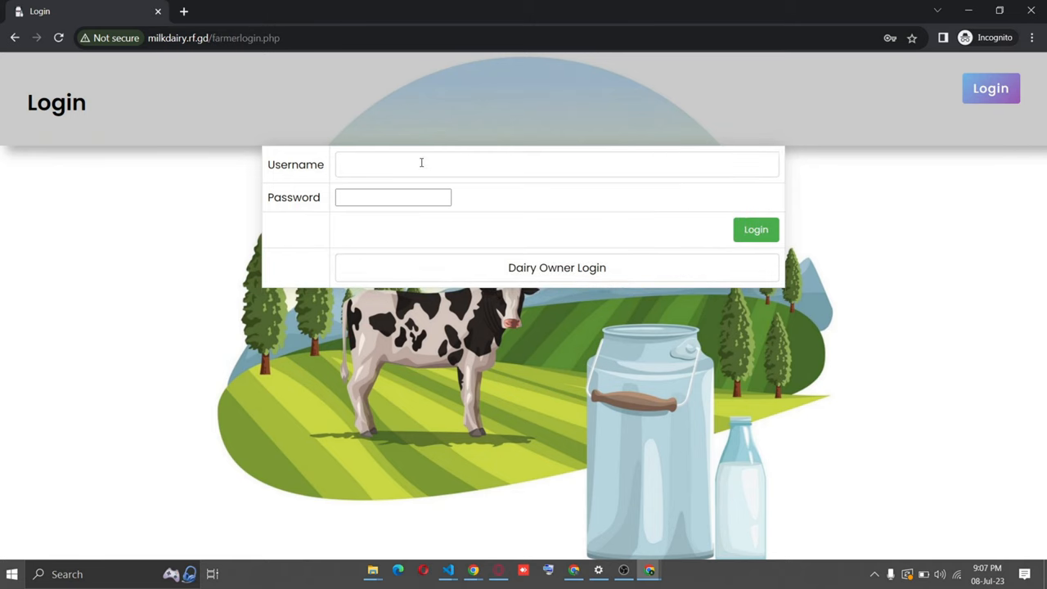
{"action": "left_click", "coordinate": [557, 164]}
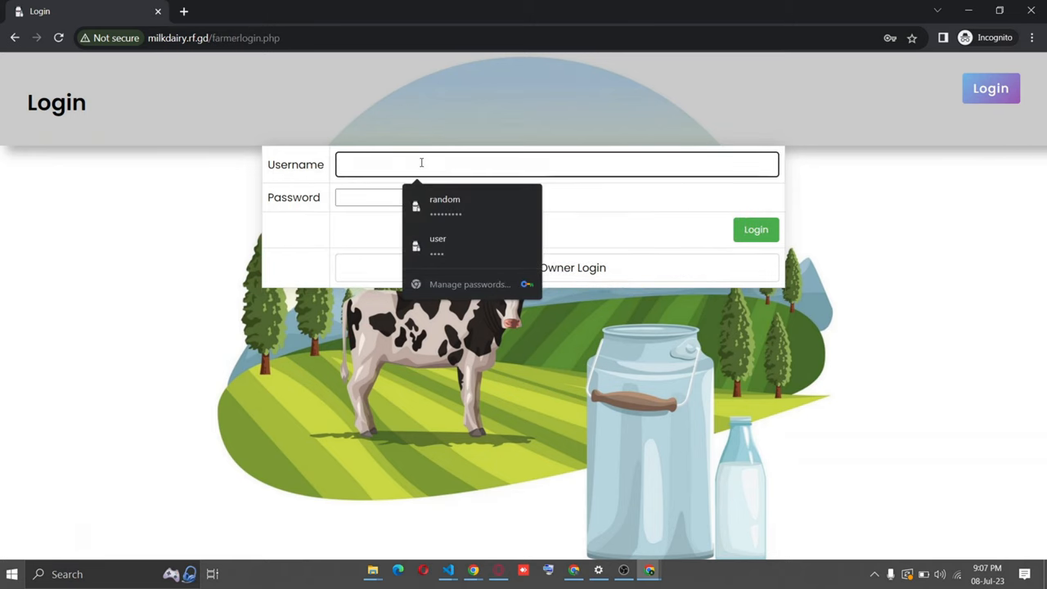
{"action": "type", "text": "farmer1"}
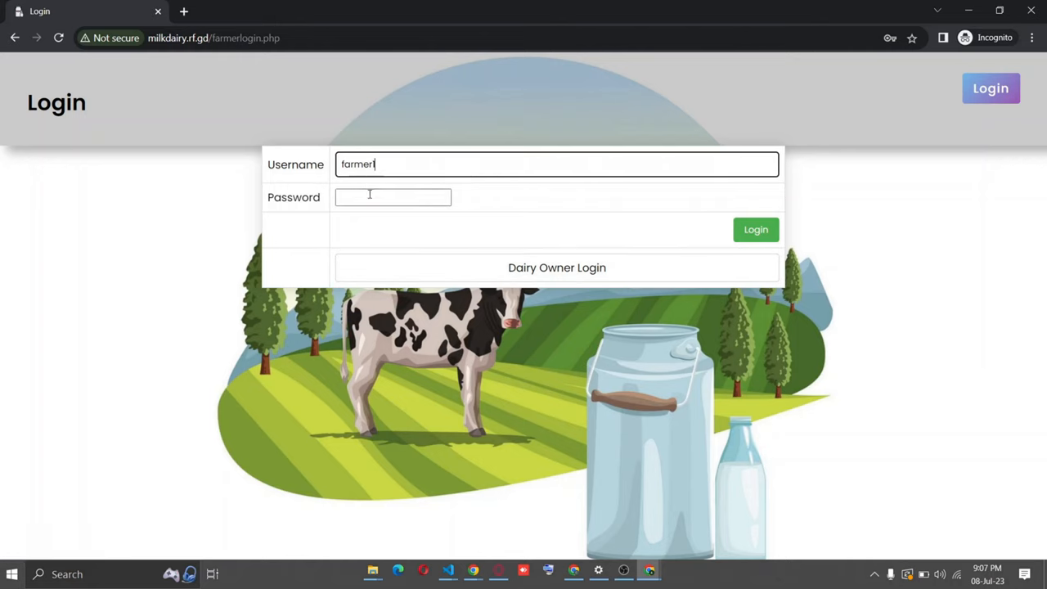
{"action": "left_click", "coordinate": [756, 230]}
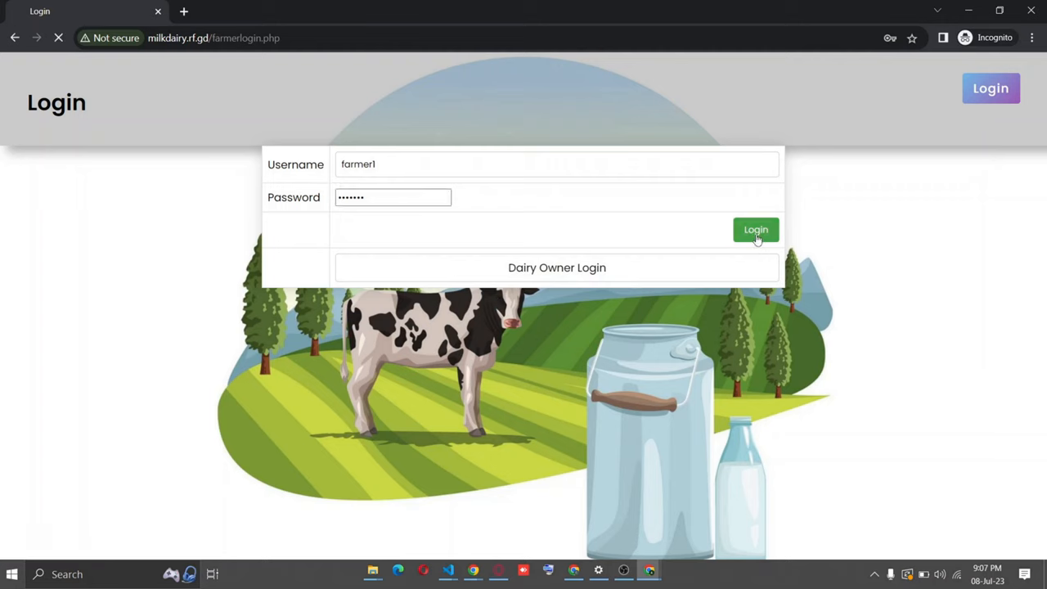
{"action": "left_click", "coordinate": [756, 230]}
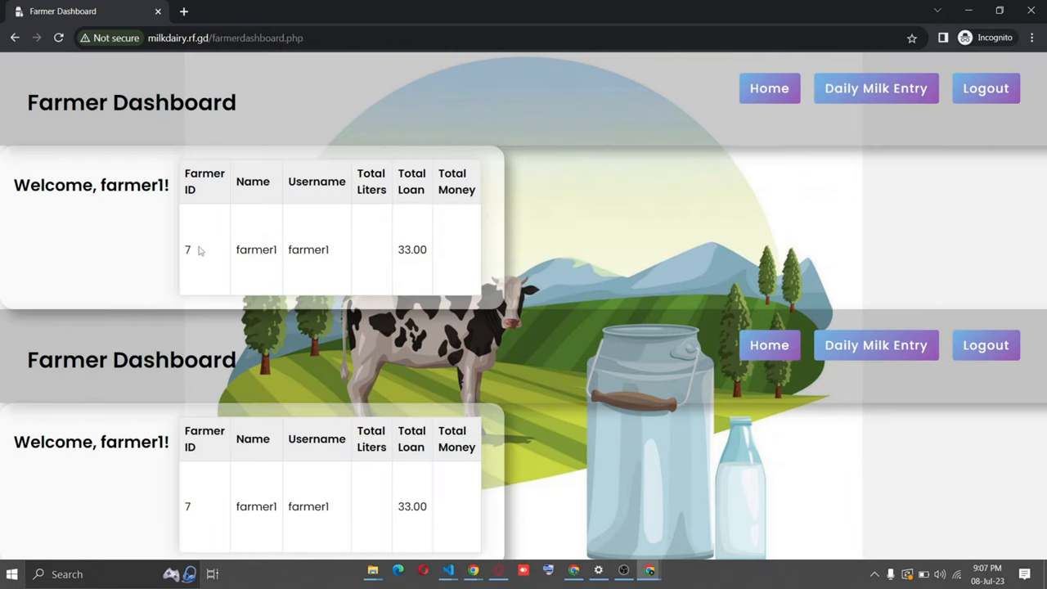
{"action": "mouse_move", "coordinate": [199, 258]}
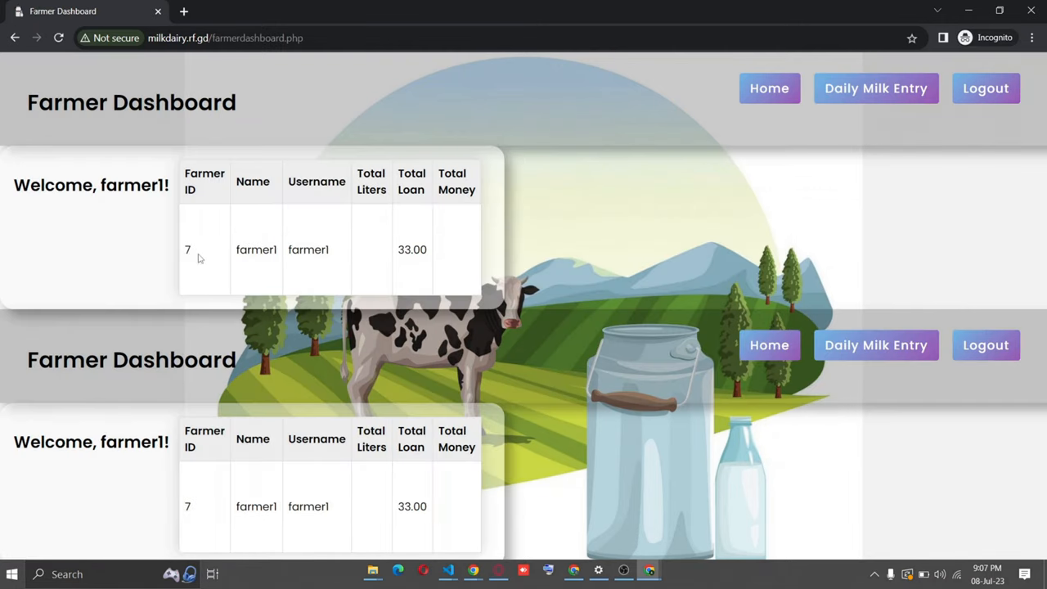
{"action": "mouse_move", "coordinate": [174, 299]}
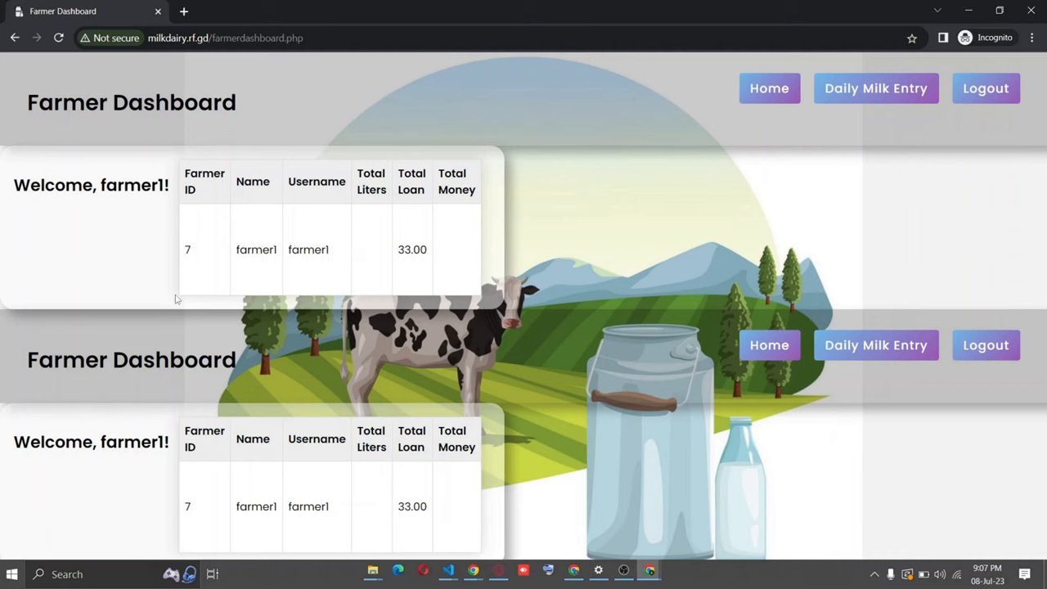
{"action": "left_click", "coordinate": [875, 87]}
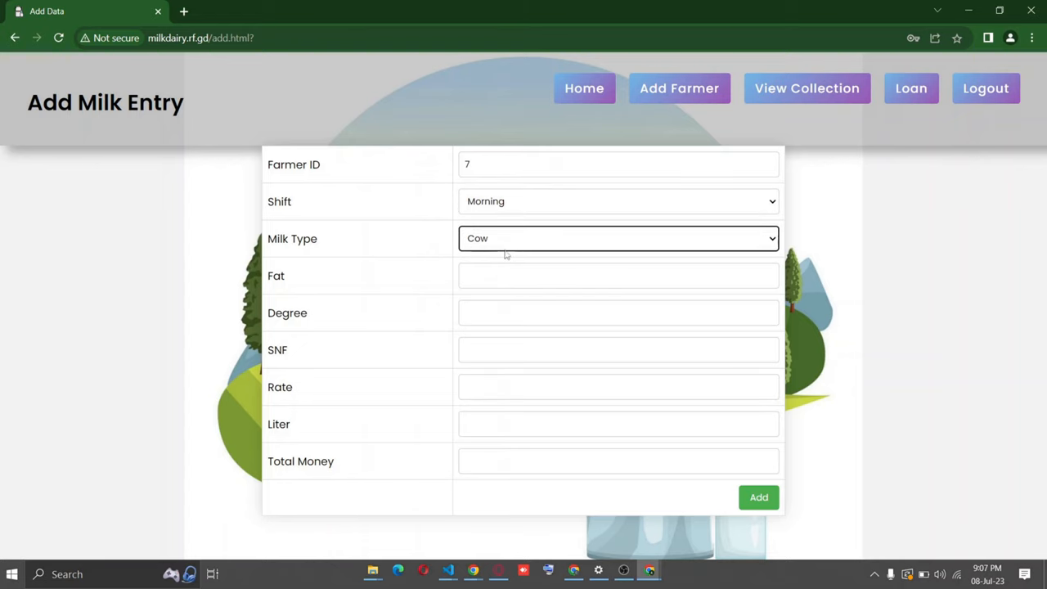
{"action": "mouse_move", "coordinate": [494, 241]}
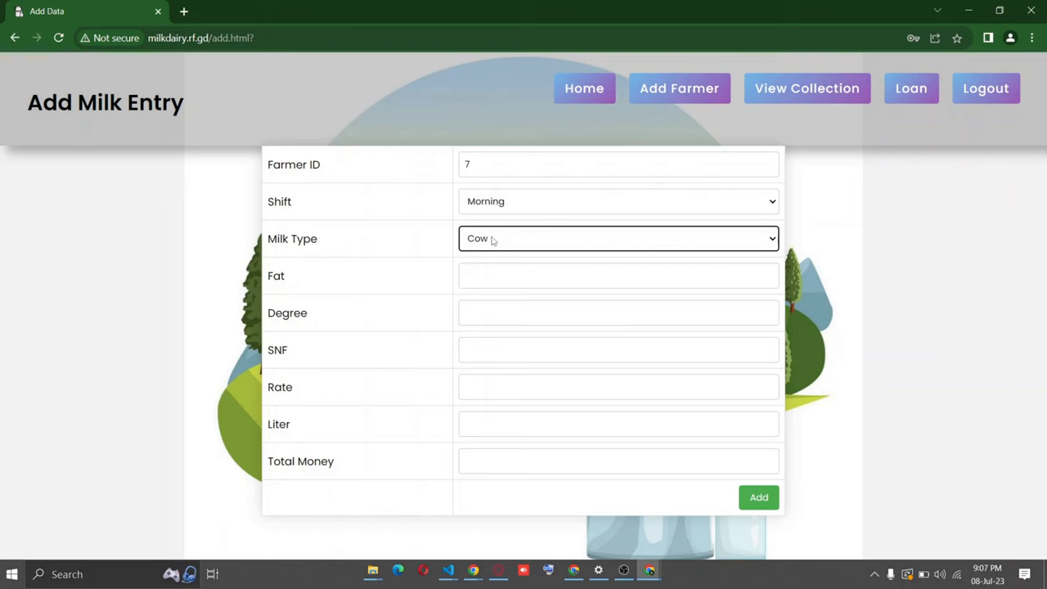
Save the 4-liter cow milk entry for farmer 7 and view the collection results.
{"action": "type", "text": "3"}
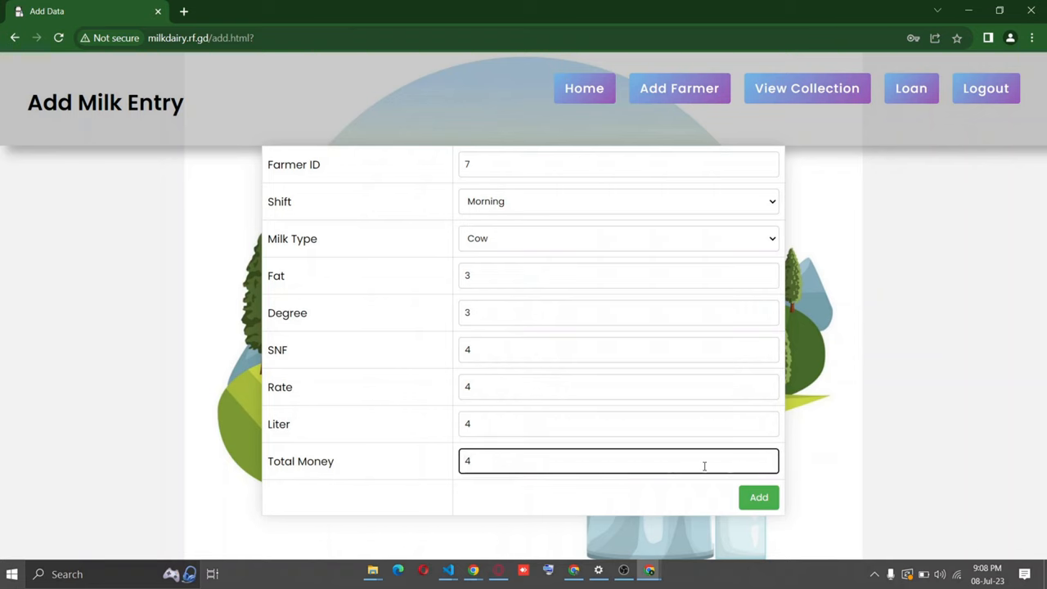
{"action": "left_click", "coordinate": [759, 497]}
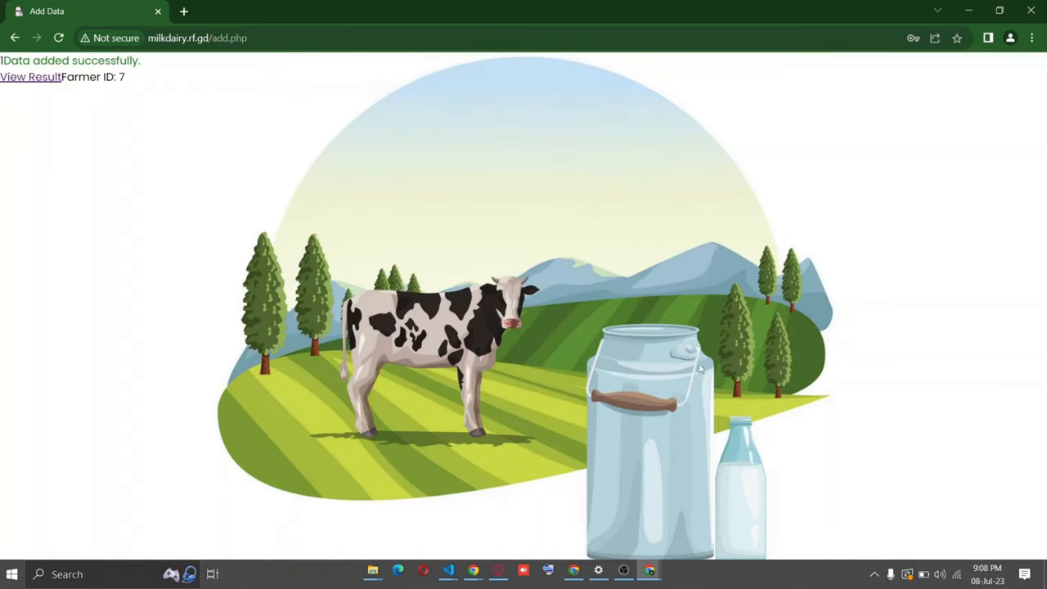
{"action": "mouse_move", "coordinate": [64, 61]}
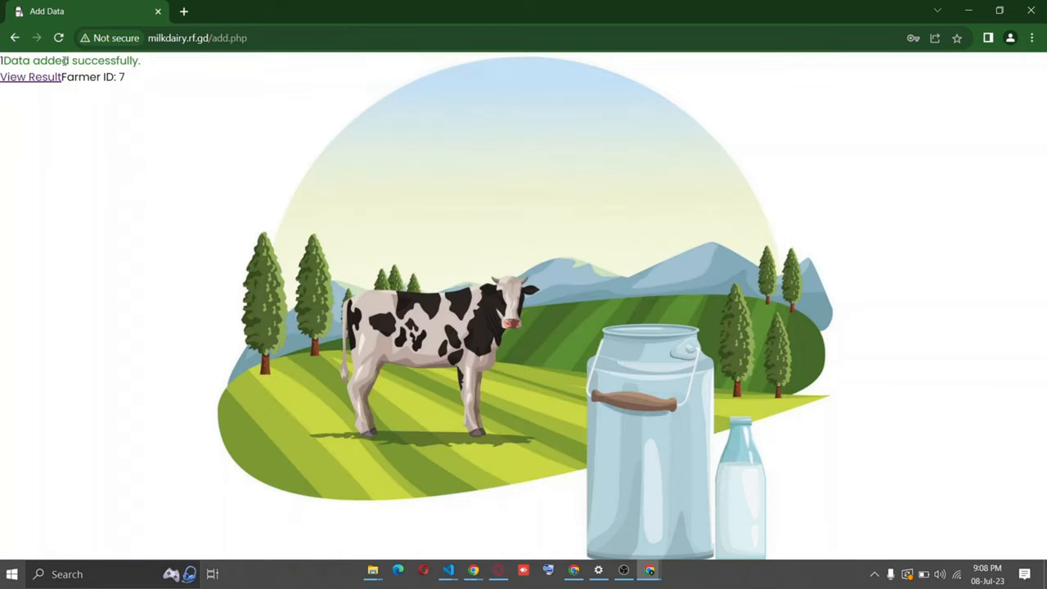
{"action": "left_click", "coordinate": [30, 76]}
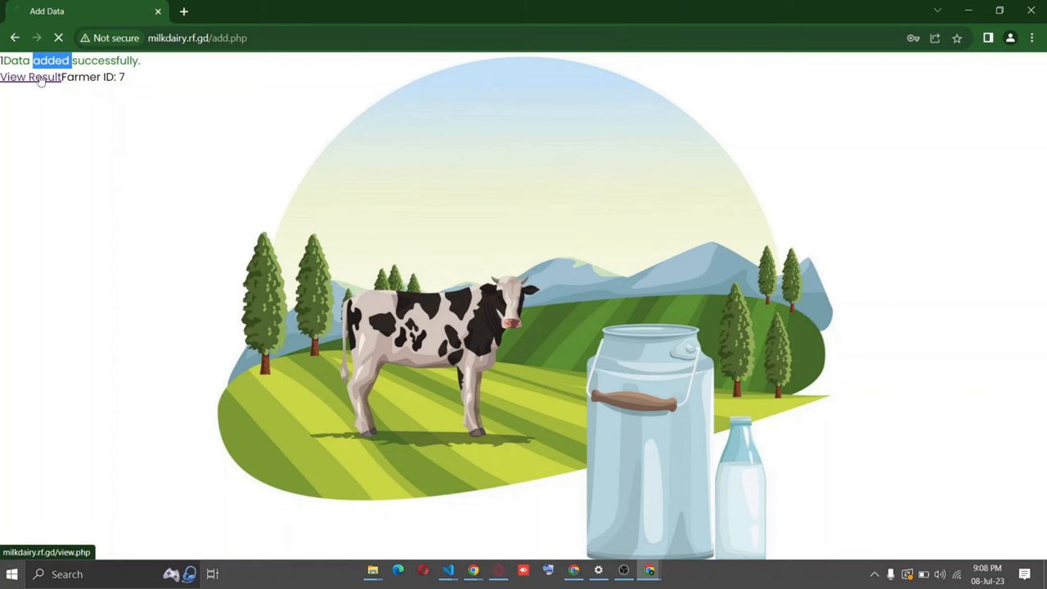
{"action": "left_click", "coordinate": [30, 76]}
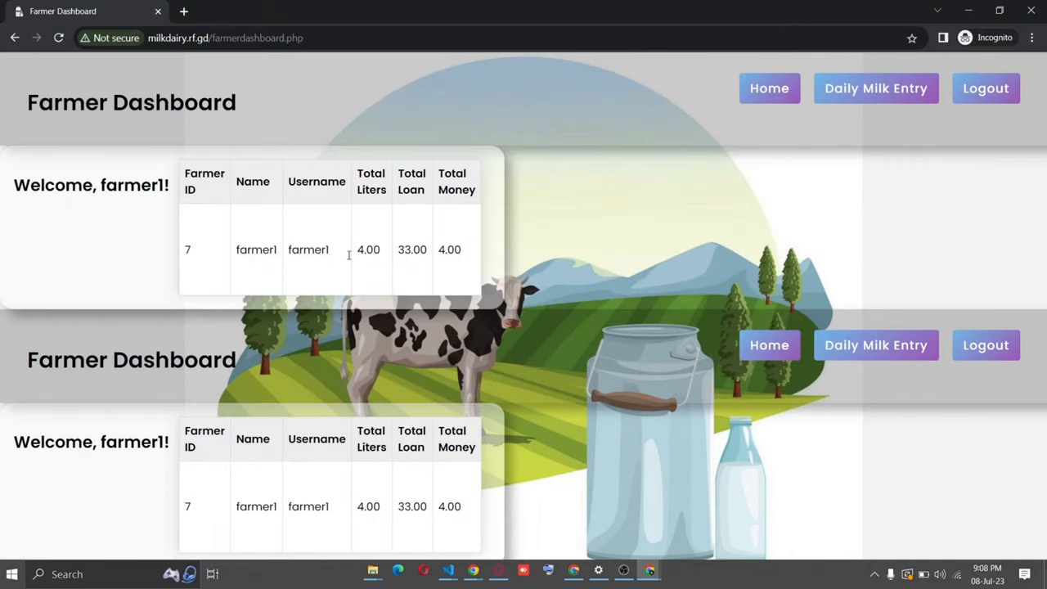
{"action": "mouse_move", "coordinate": [561, 270]}
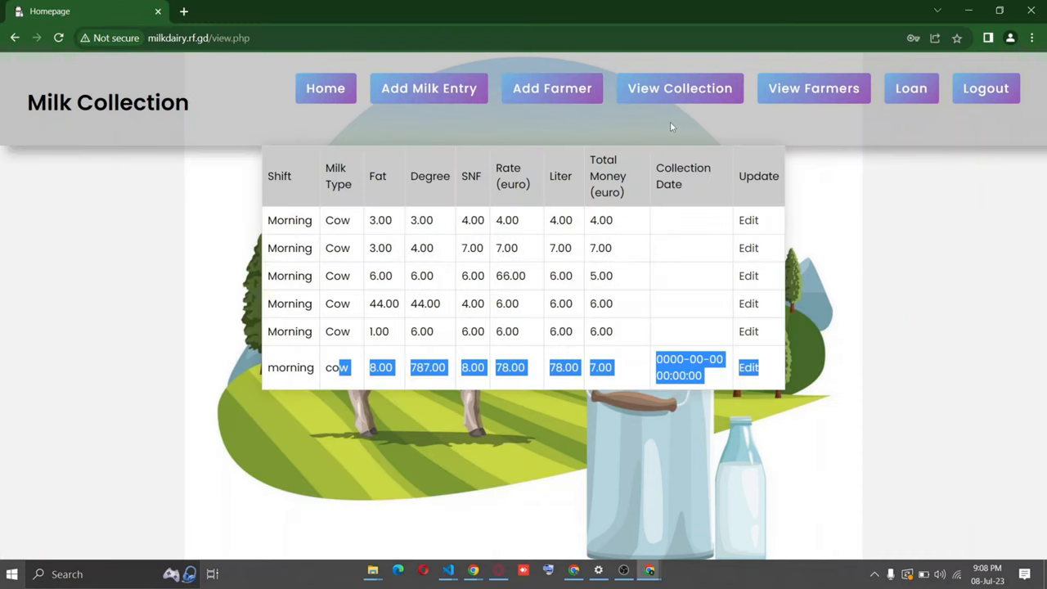
{"action": "mouse_move", "coordinate": [552, 88]}
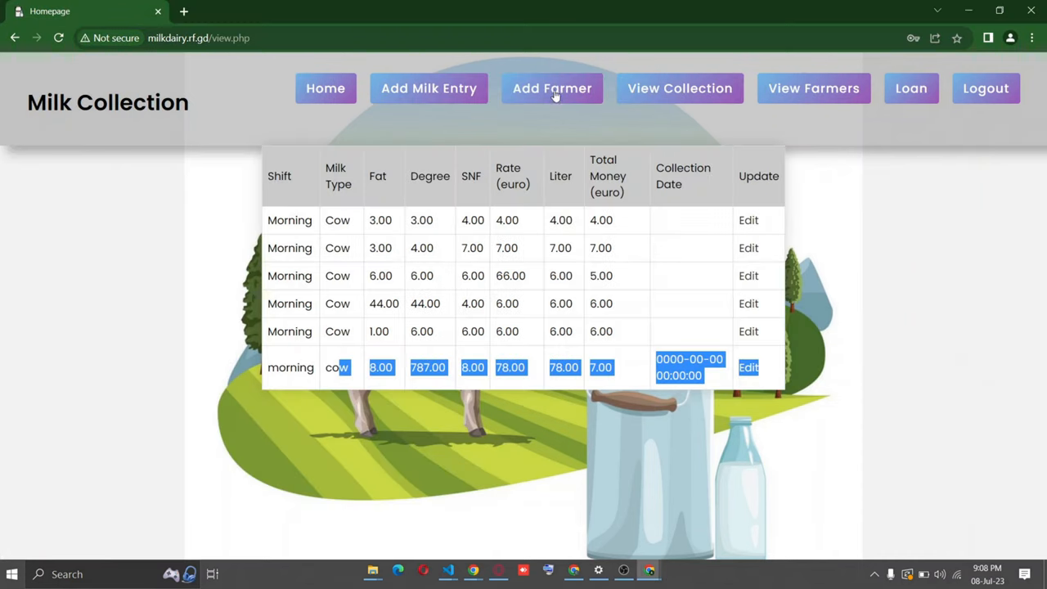
{"action": "mouse_move", "coordinate": [680, 87]}
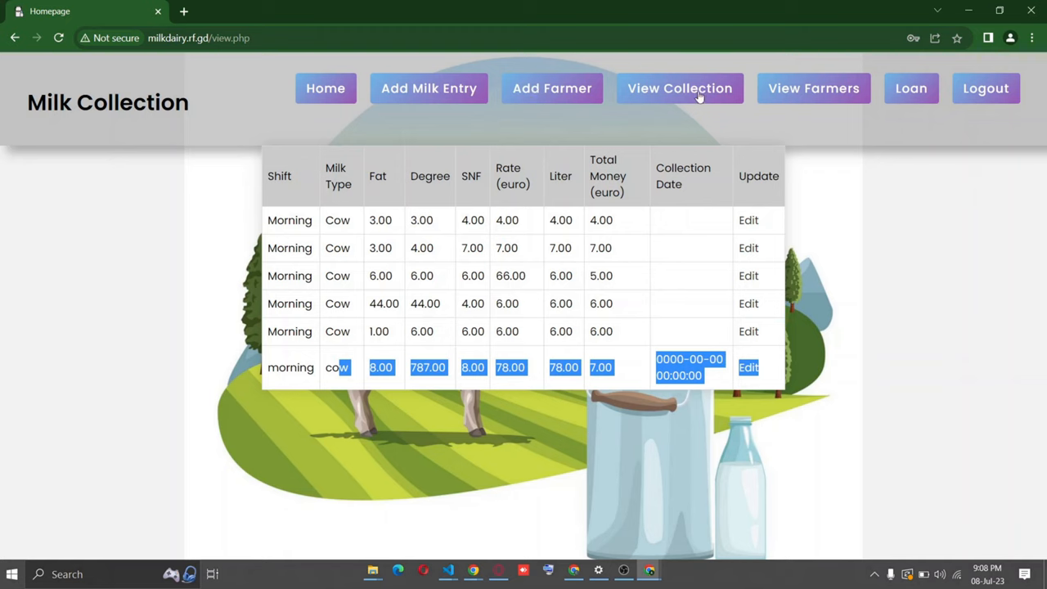
{"action": "mouse_move", "coordinate": [927, 117]}
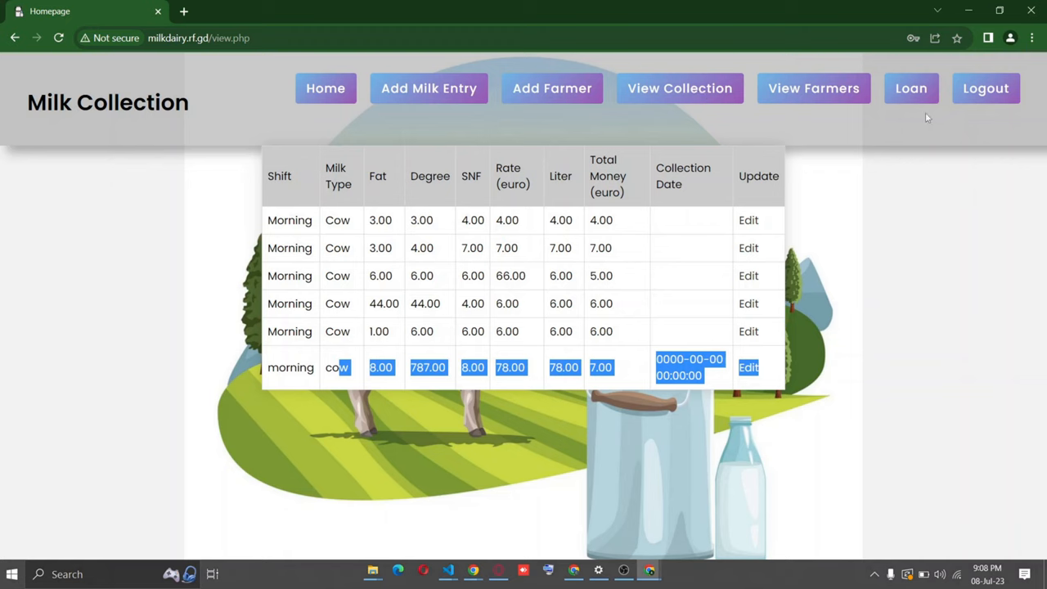
Log the dairy owner out after reviewing the sixth morning cow entry.
{"action": "left_click", "coordinate": [986, 89]}
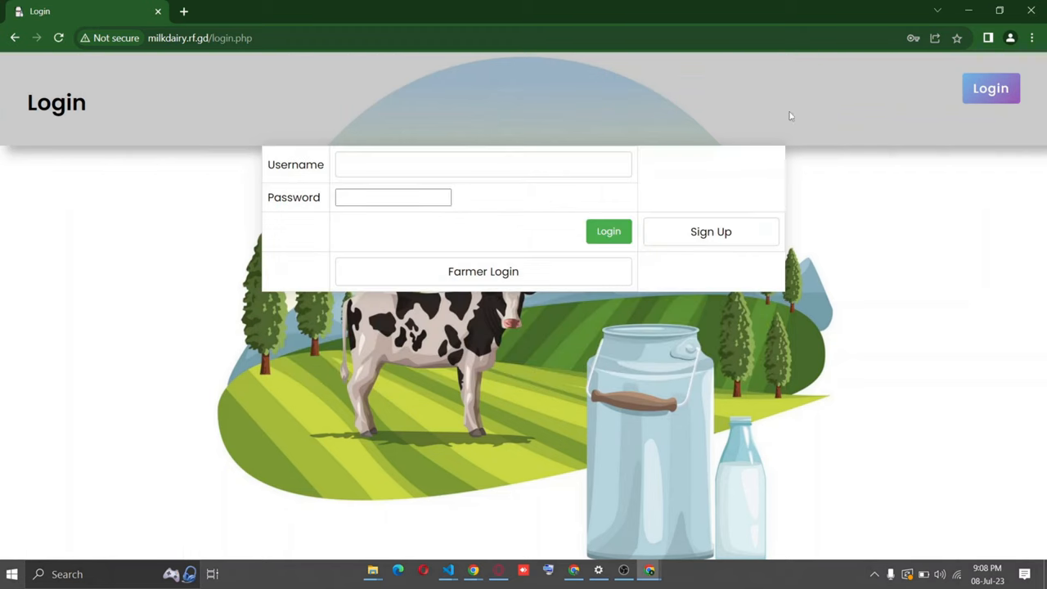
{"action": "mouse_move", "coordinate": [1017, 110]}
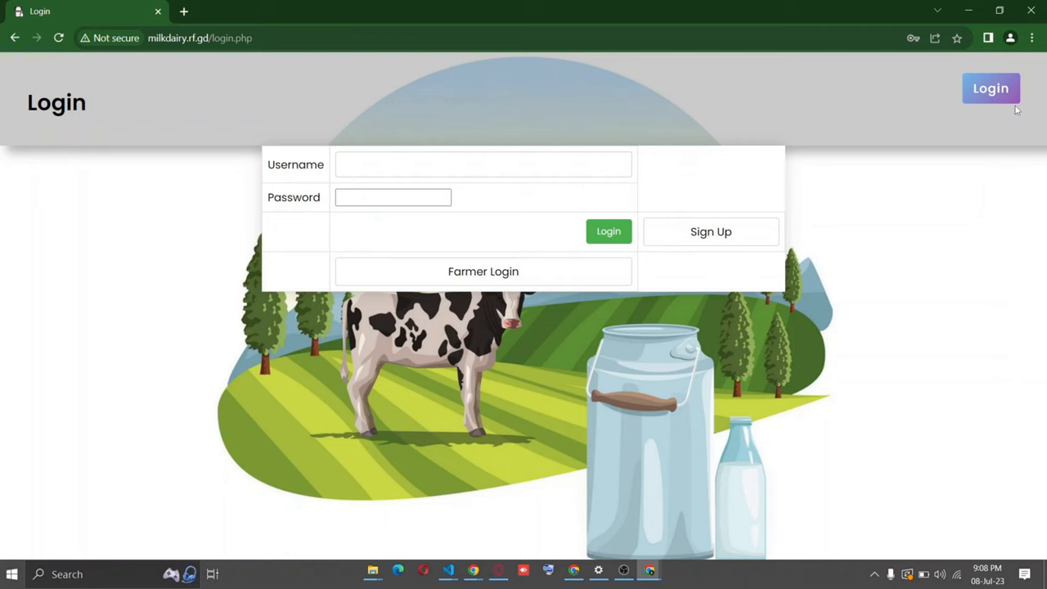
{"action": "mouse_move", "coordinate": [1002, 187]}
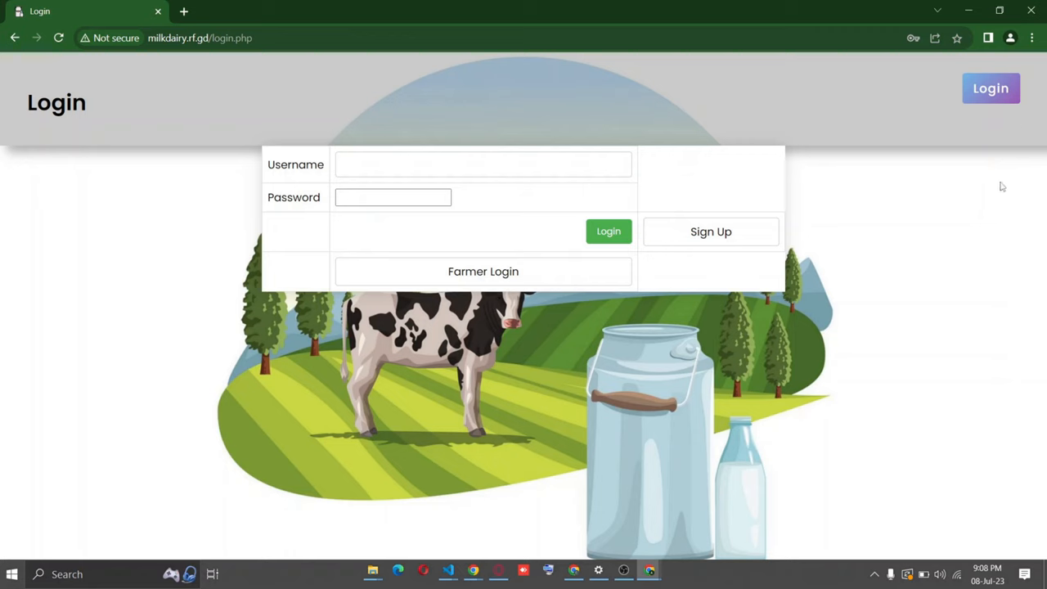
{"action": "mouse_move", "coordinate": [1007, 229]}
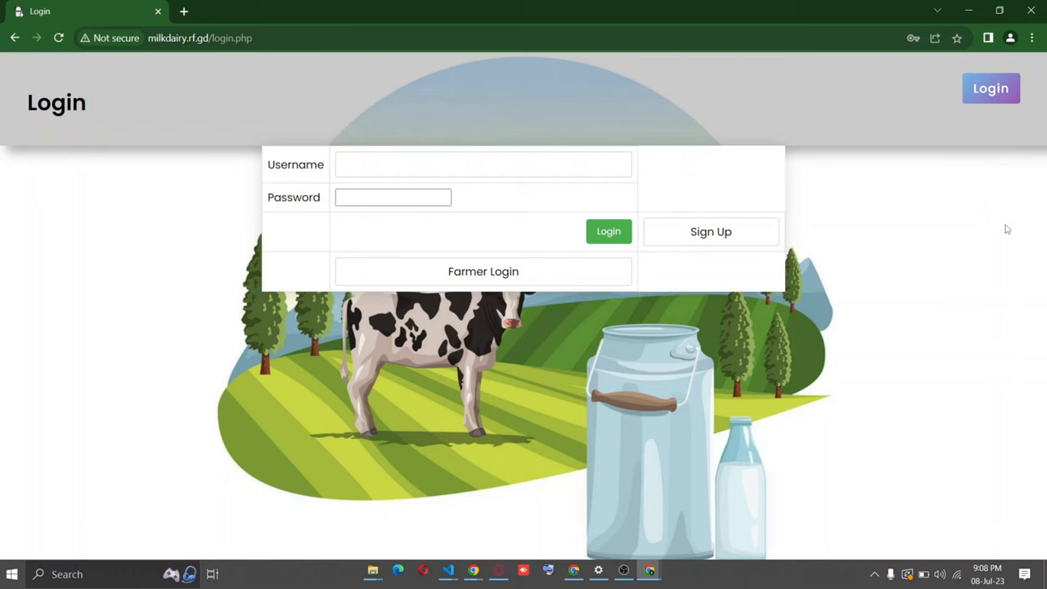
{"action": "mouse_move", "coordinate": [898, 330]}
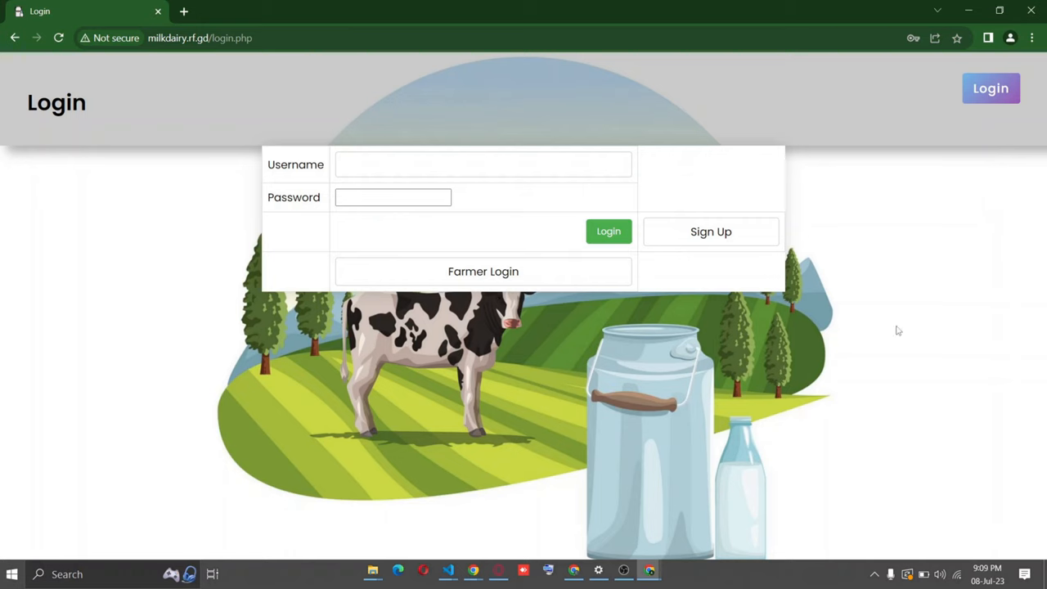